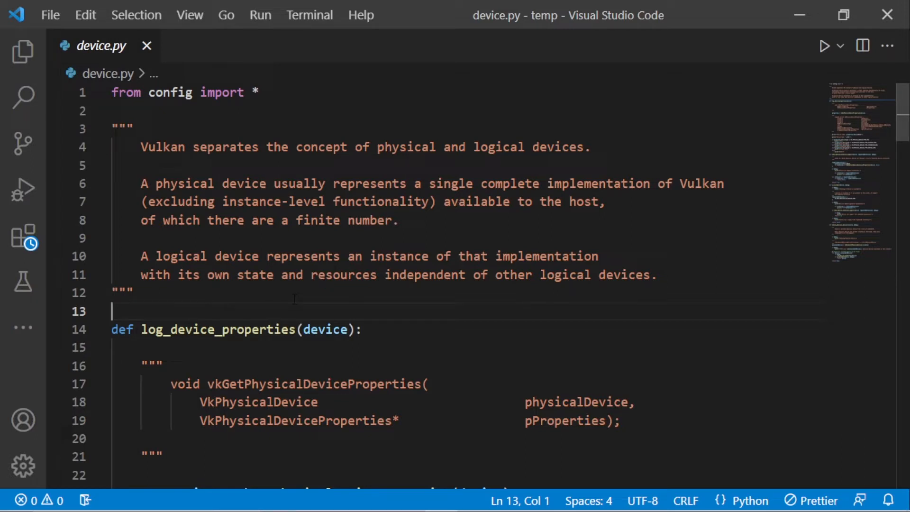
- Declare a new QueueFamilyIndices class above log_device_properties
key("Enter")
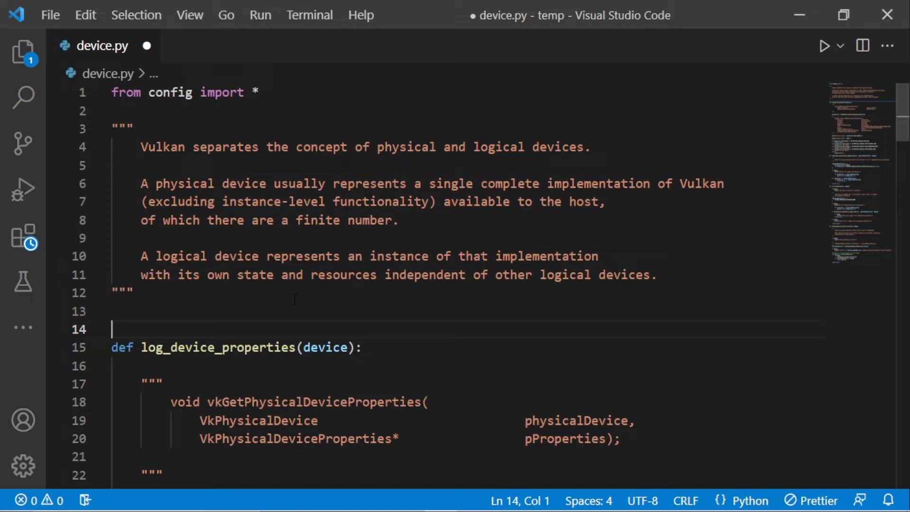
type("class")
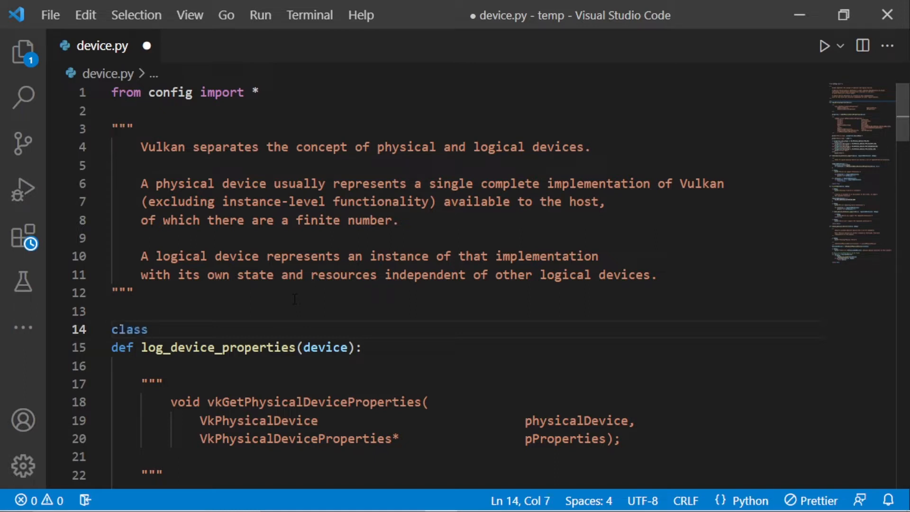
type("Queue")
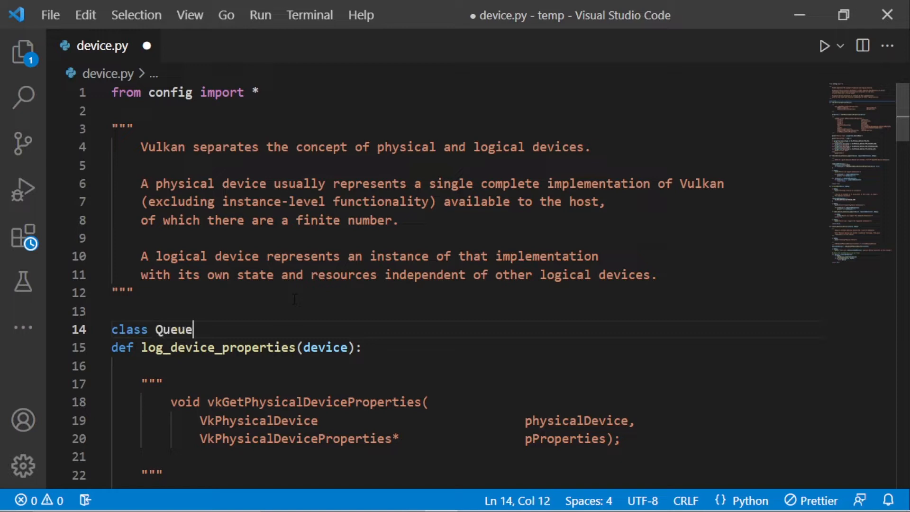
type("Fa")
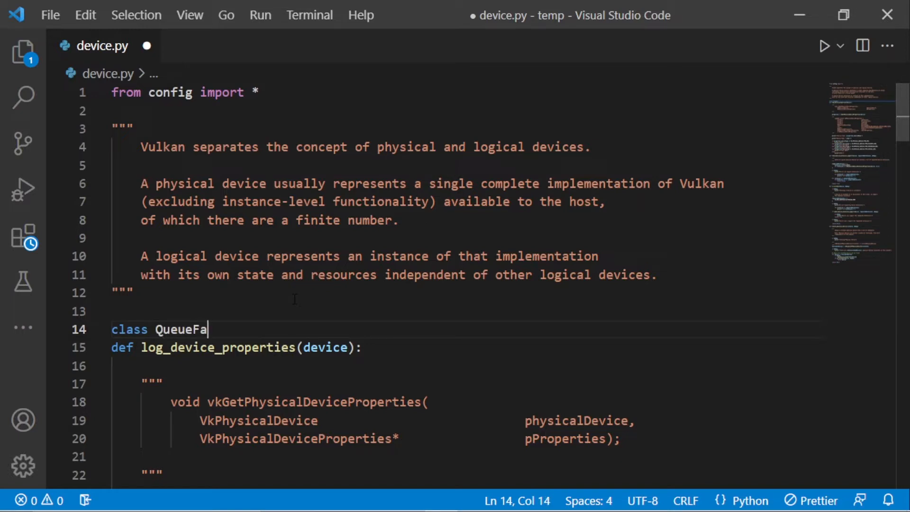
type("milyIndices:")
type("def __init__(self):")
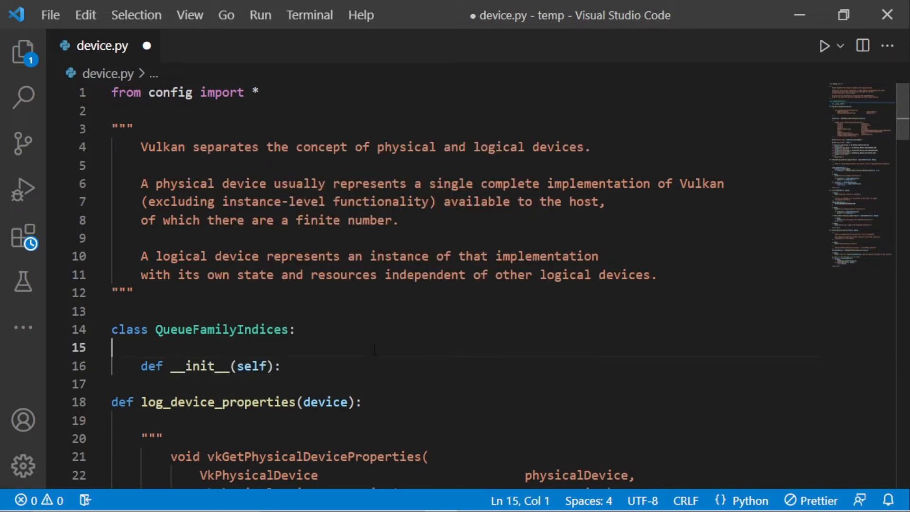
- Write its __init__ setting graphicsQueueFamily and presentQueueFamily to None
type("self.graphicsQueueFamily = None")
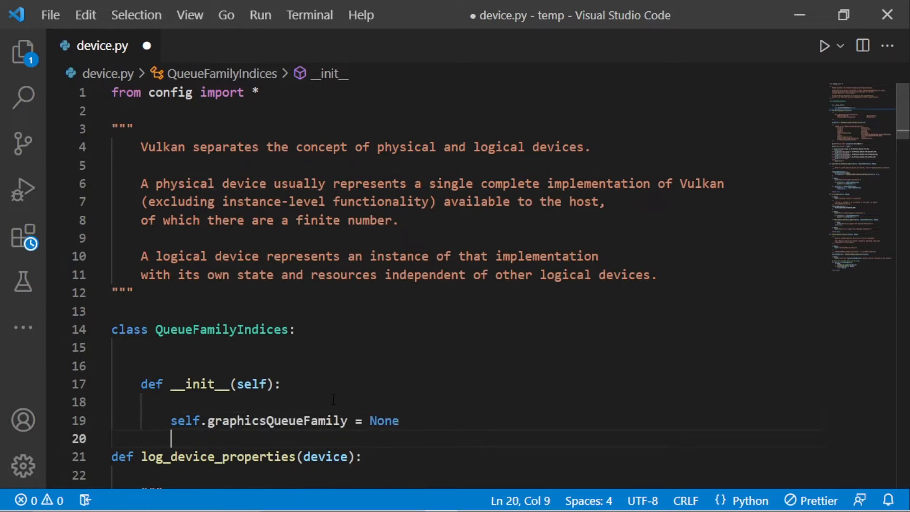
type("self.presentQueueFamily = None")
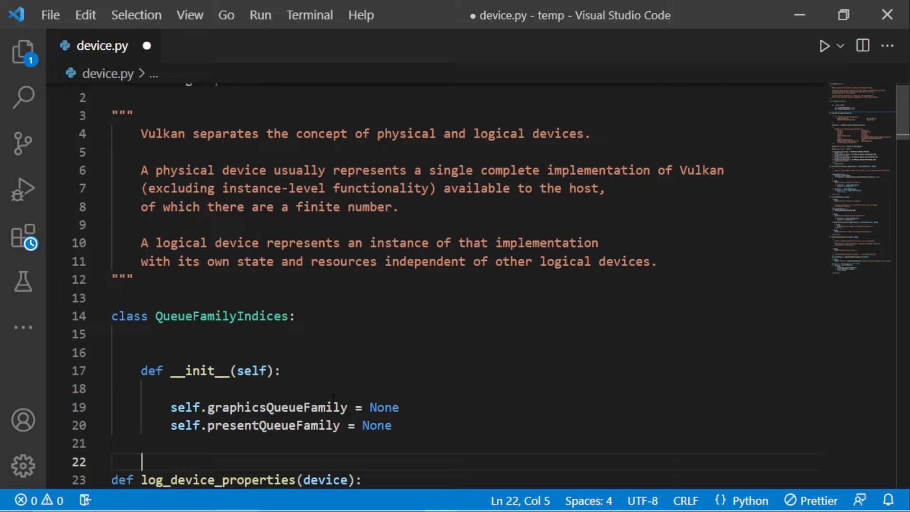
- Add is_complete returning not(graphicsQueueFamily is None or presentQueueFamily is None) and save device.py
type("def")
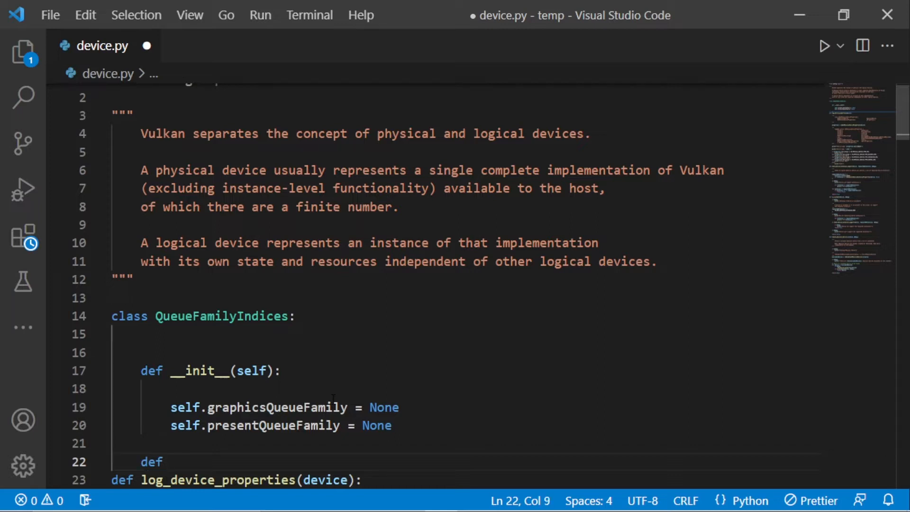
type("is_complete(self):")
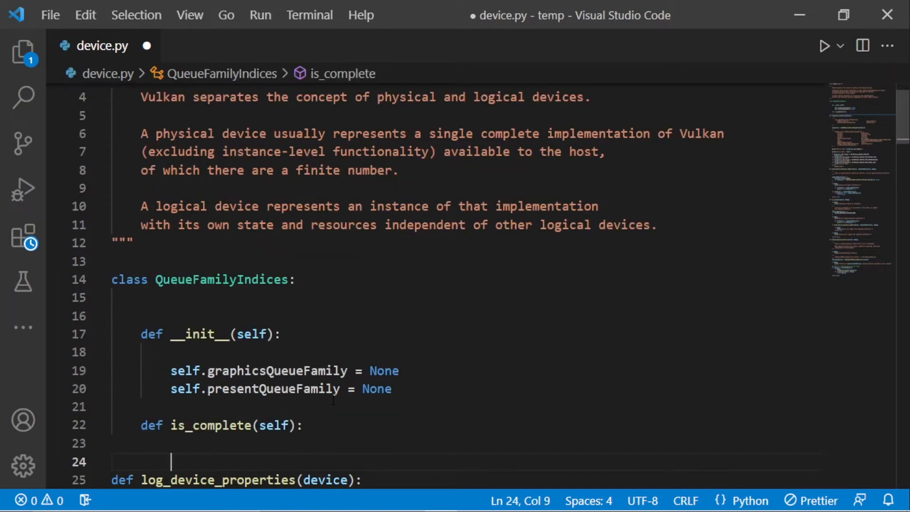
type("return not(self.graphicsQueueFamily is None or self.presentQueueFamily is None")
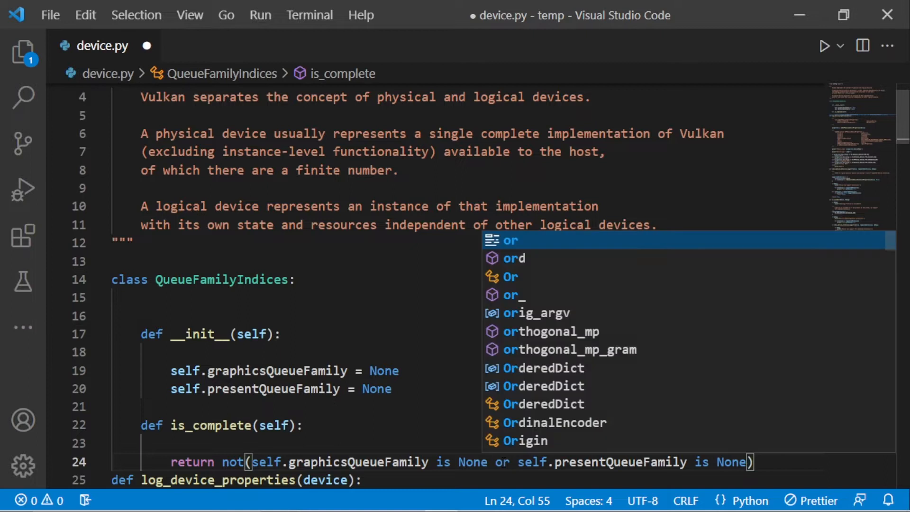
key("ctrl+s")
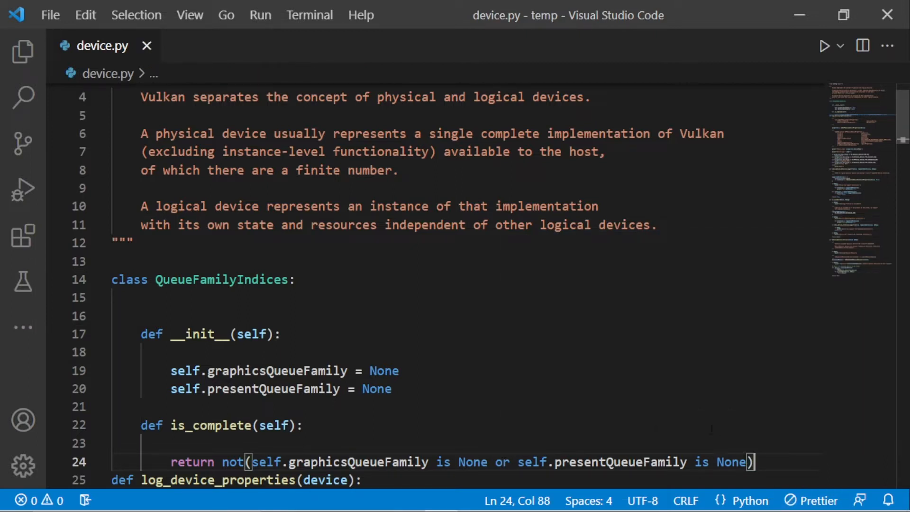
key("Enter")
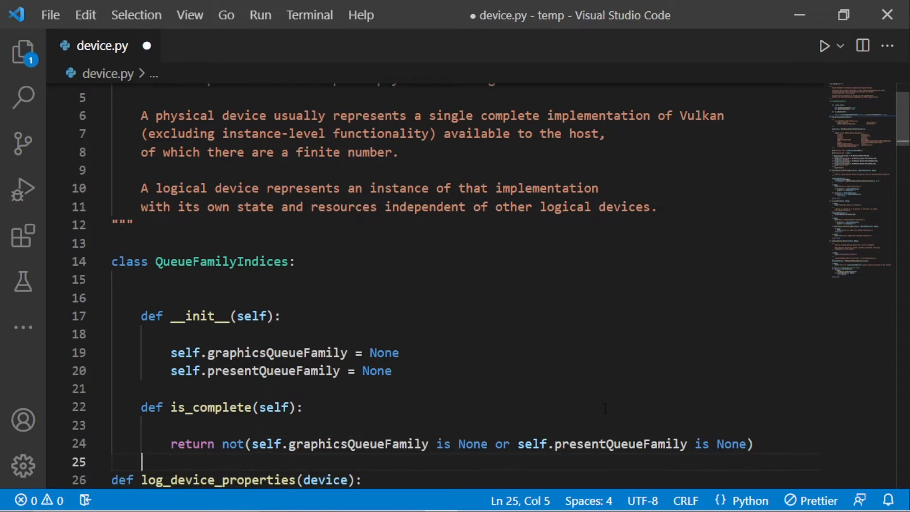
key("ctrl+s")
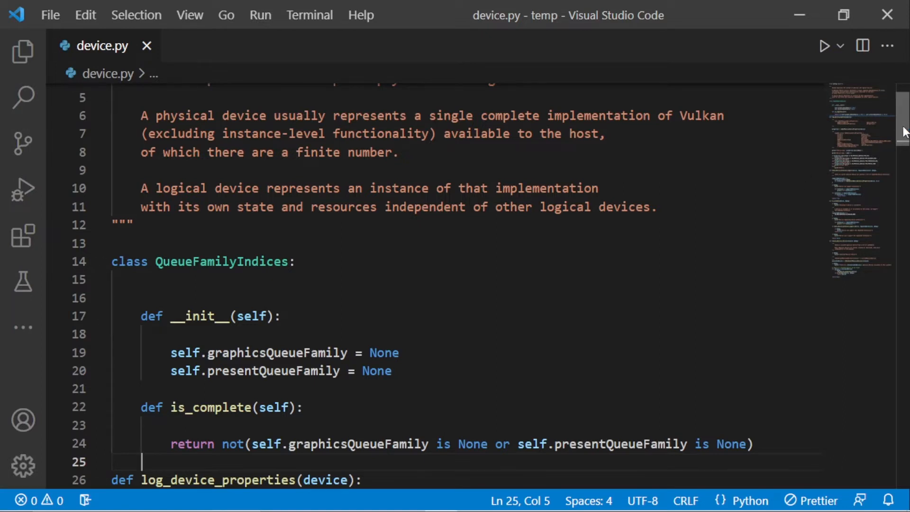
- Define find_queue_families after choose_physical_device, creating indices = QueueFamilyIndices(), and save
scroll("down", 3)
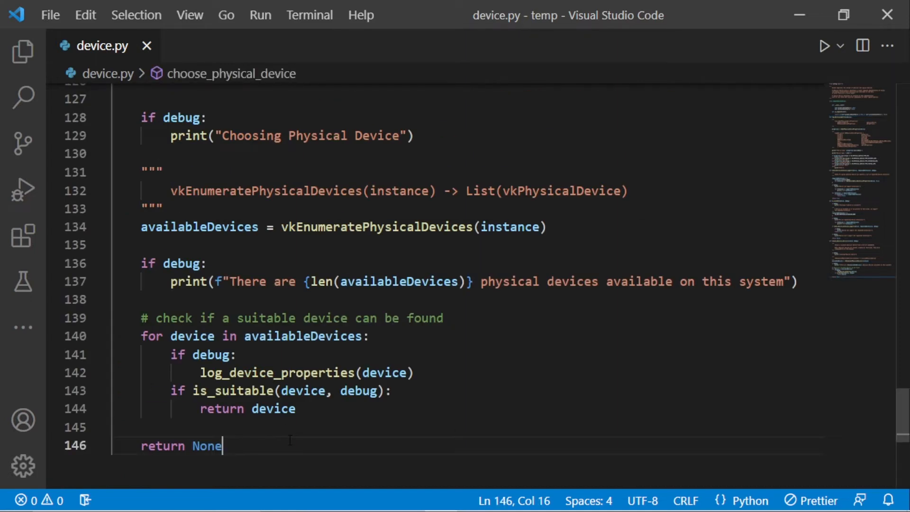
key("Enter")
type("def ")
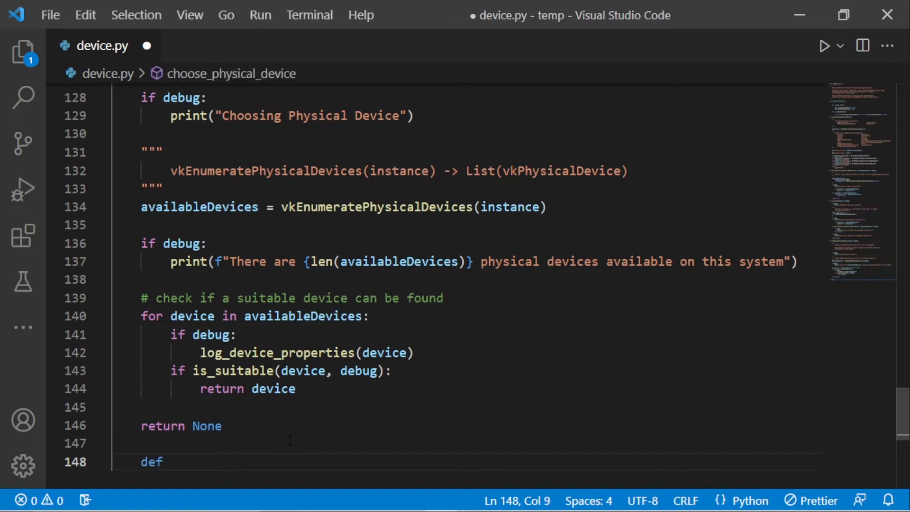
type("find_que")
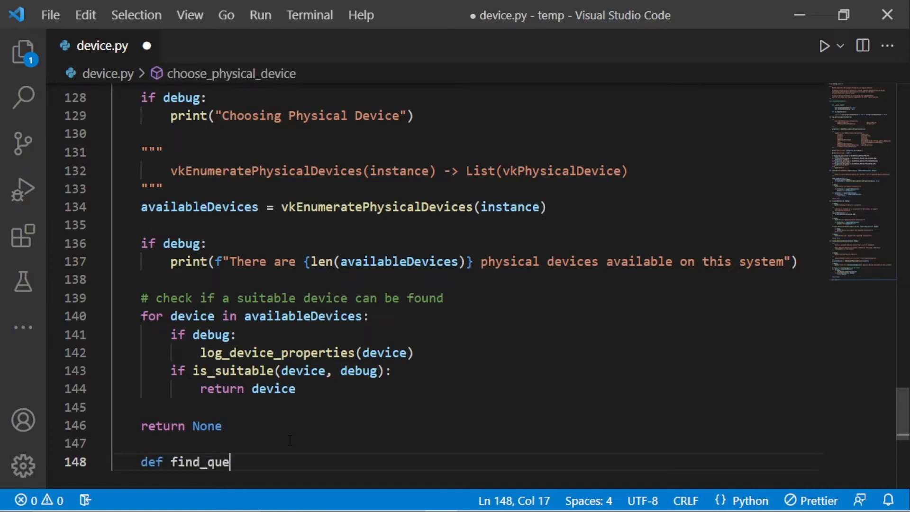
type("ue_families(self)")
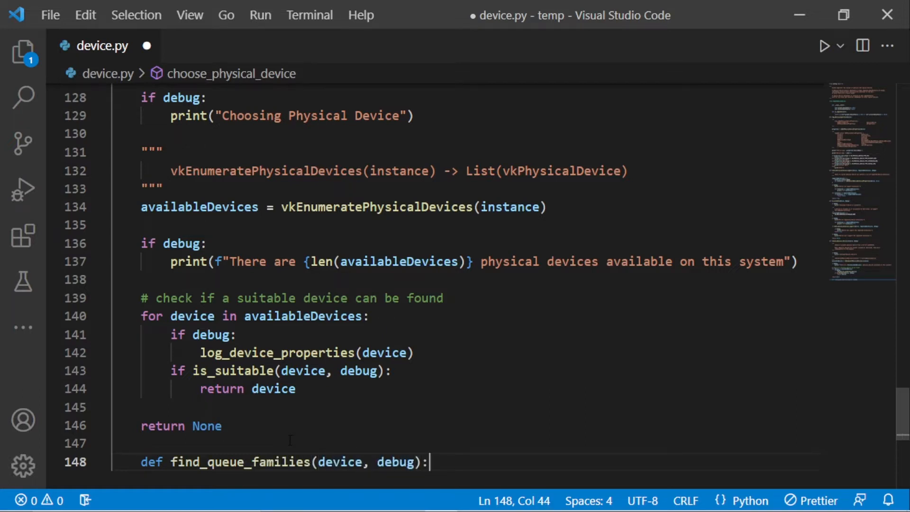
type("indices = QueueFamilyIndices")
type("return indices")
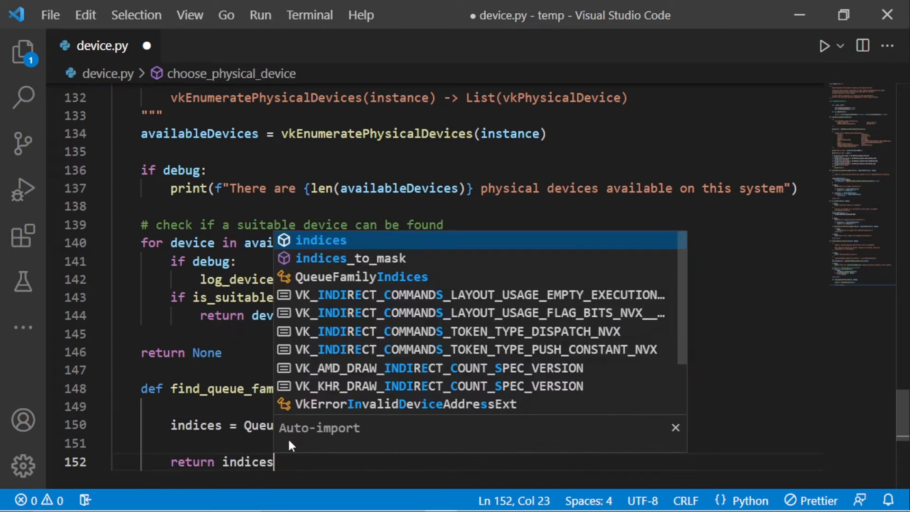
key("ctrl+s")
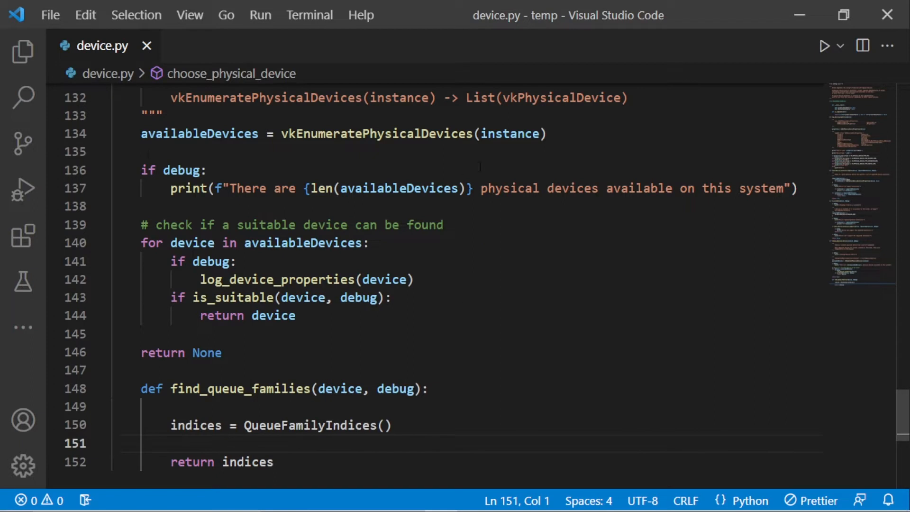
- In main.py's make_device, call device.find_queue_families(self.physicalDevice, self.debugMode)
left_click(23, 51)
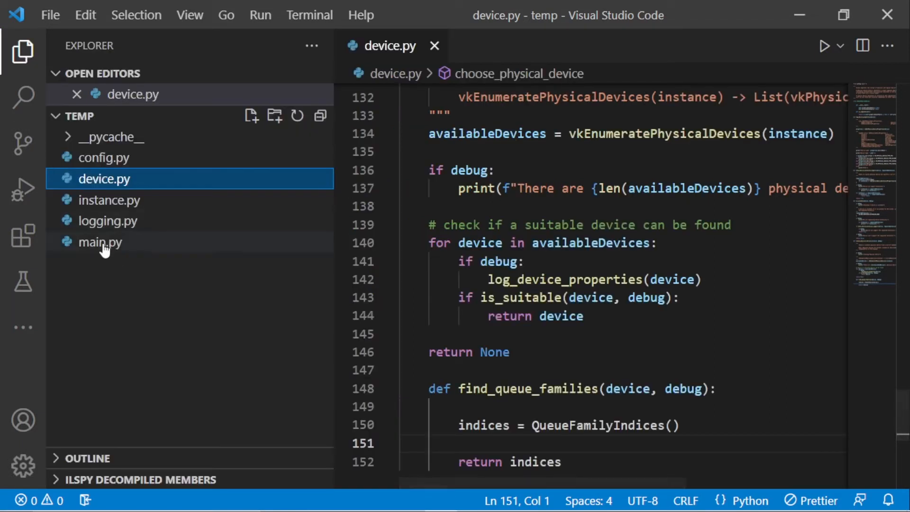
left_click(100, 242)
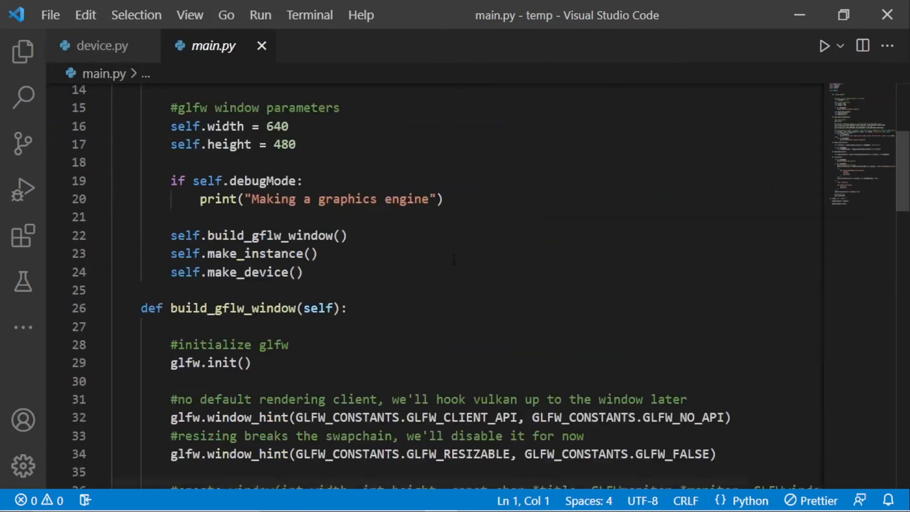
scroll("down", 3)
type("self.physicalDevice = device.choose_physical_device(self.instance, self.debugMode")
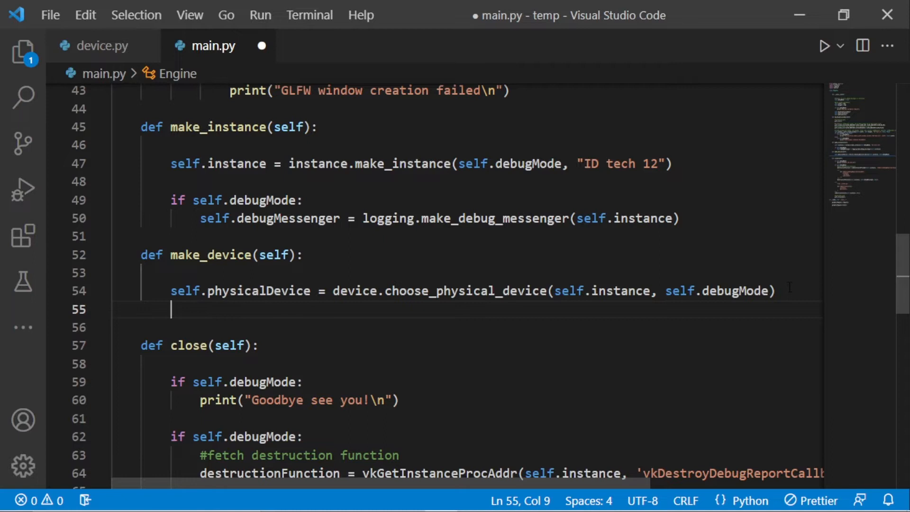
type("device.find_queue_families(")
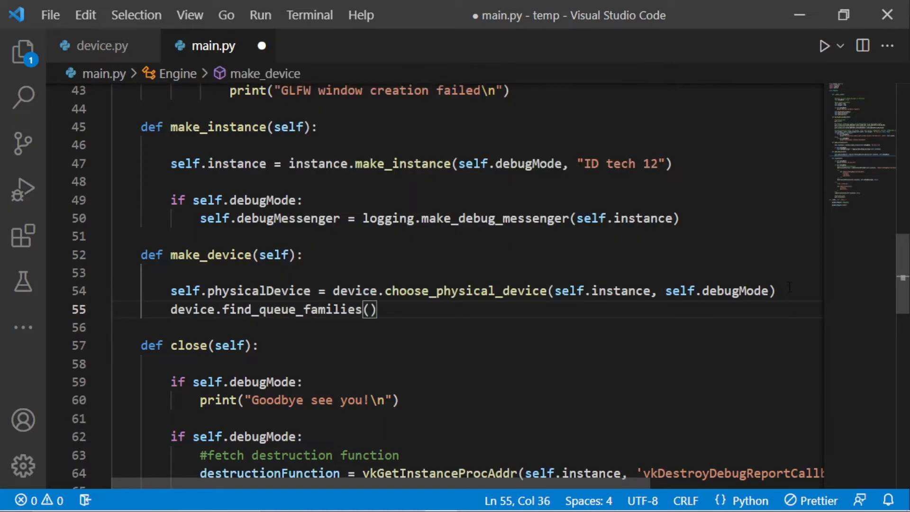
type("self.physicalDevice, self.")
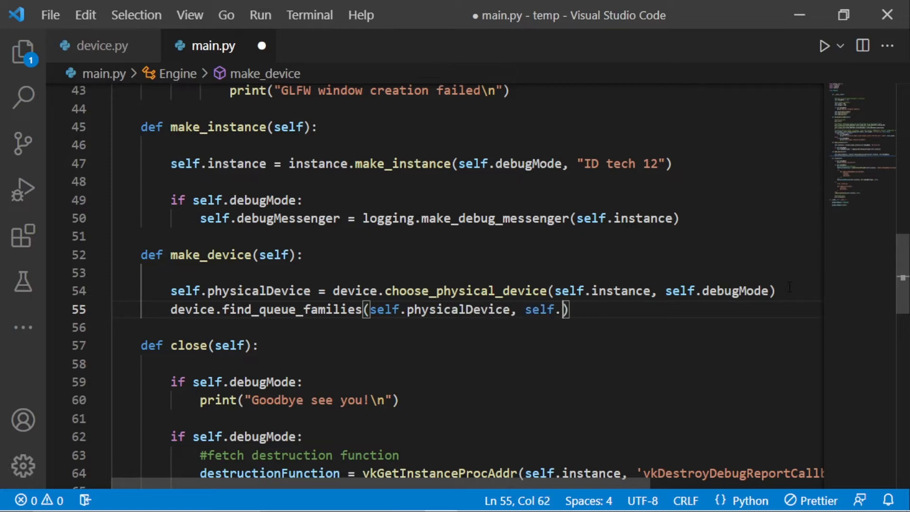
type("debugMode")
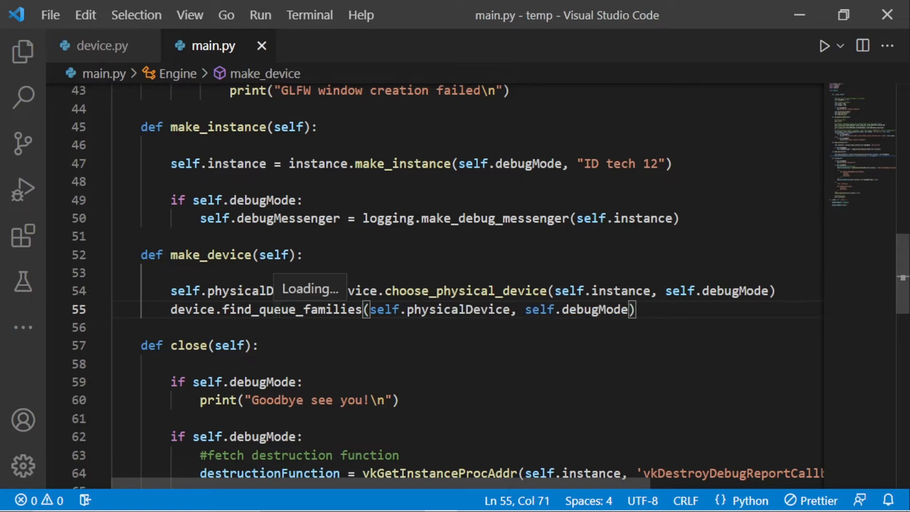
- Back in device.py, add an if debug: print of the queue family count to find_queue_families
left_click(102, 46)
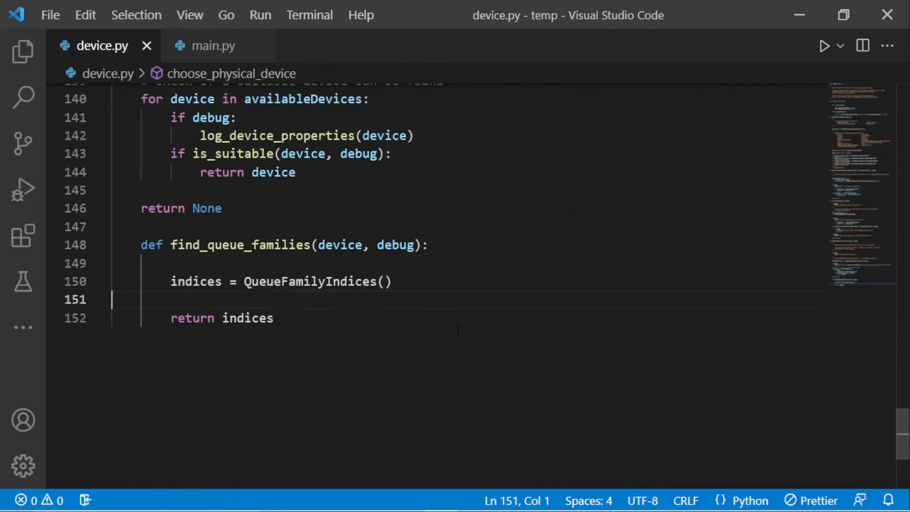
type("if debug:")
type("print(f\"There are {len(indices)} queue families available on the system")
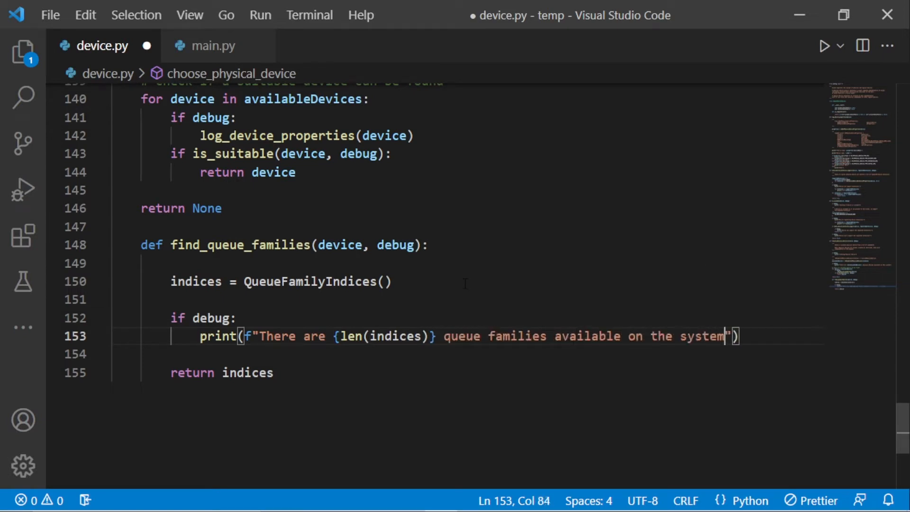
type(".")
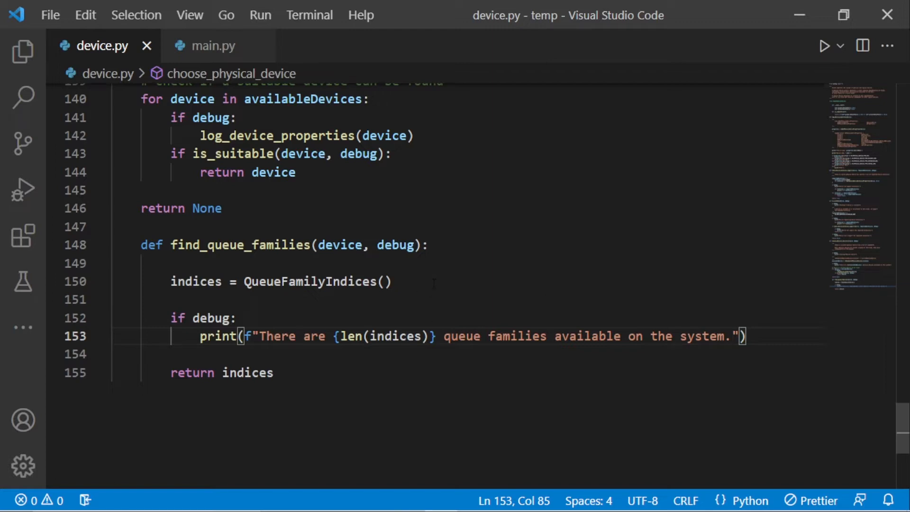
left_click(392, 281)
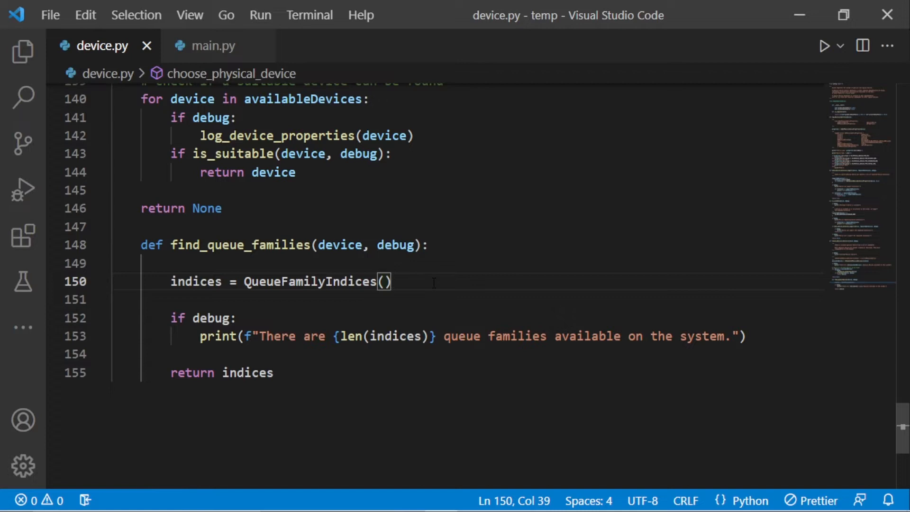
key("Enter")
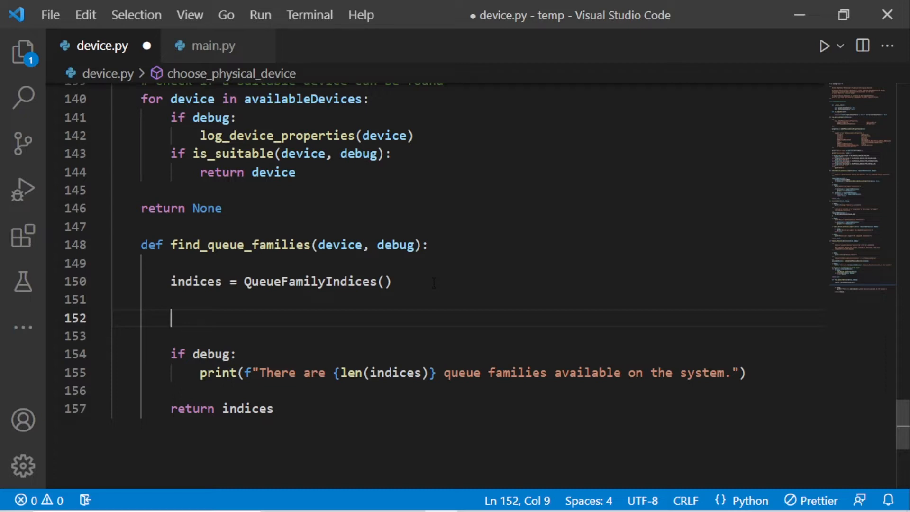
- Assign queueFamiles = vkGetPhysicalDeviceQueueFamilyProperties(device) via autocomplete
type("quq")
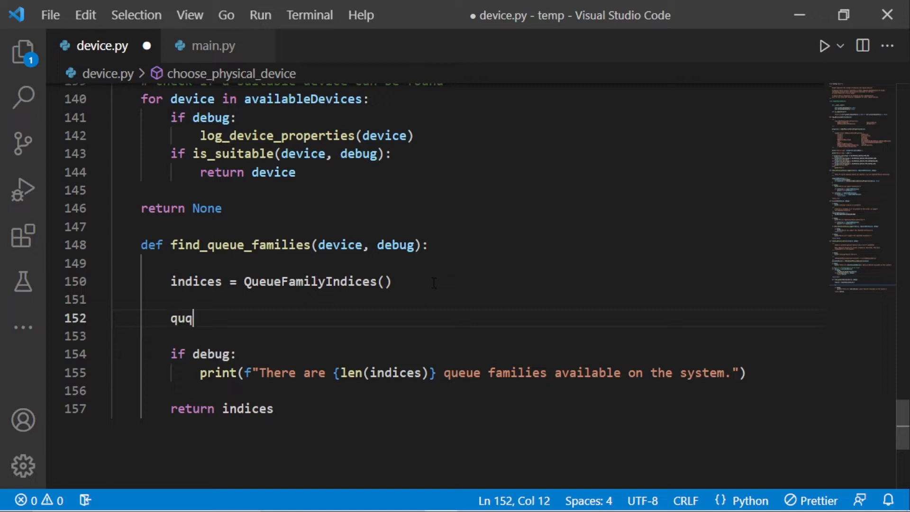
type("eueFamiles =")
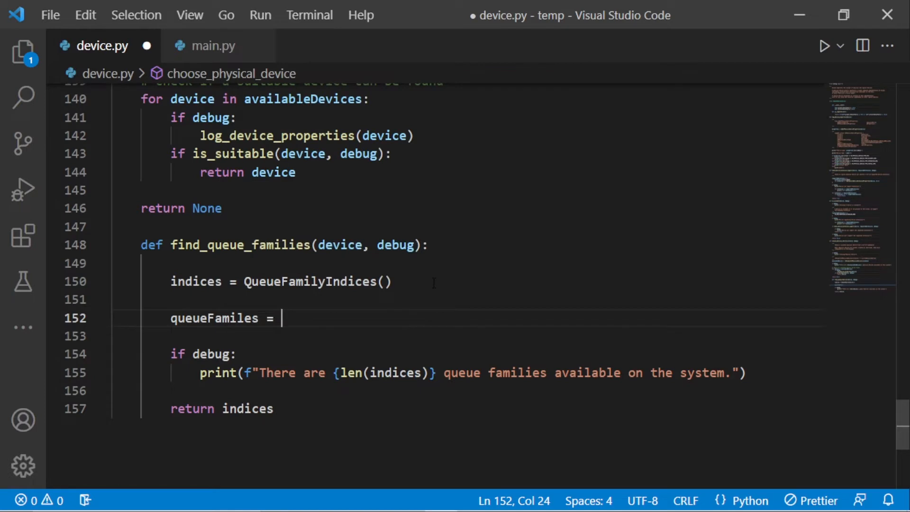
type("vkGet")
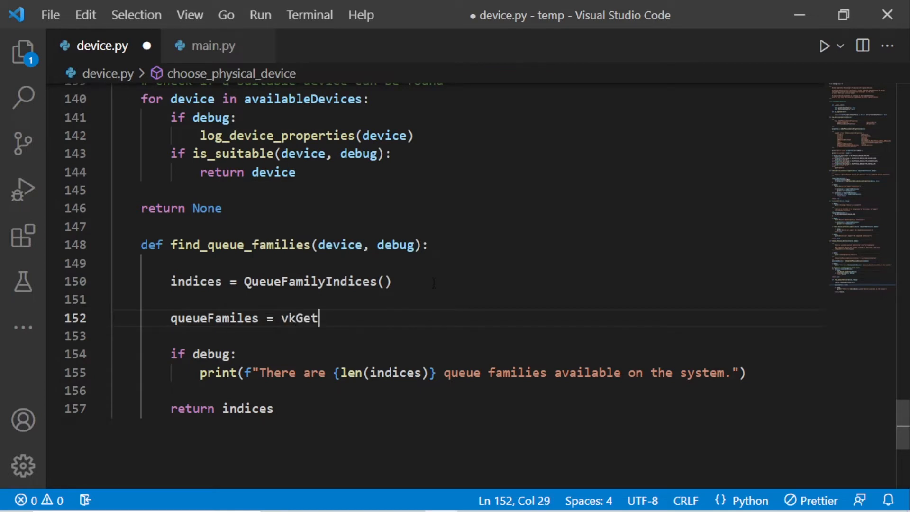
type("Physi")
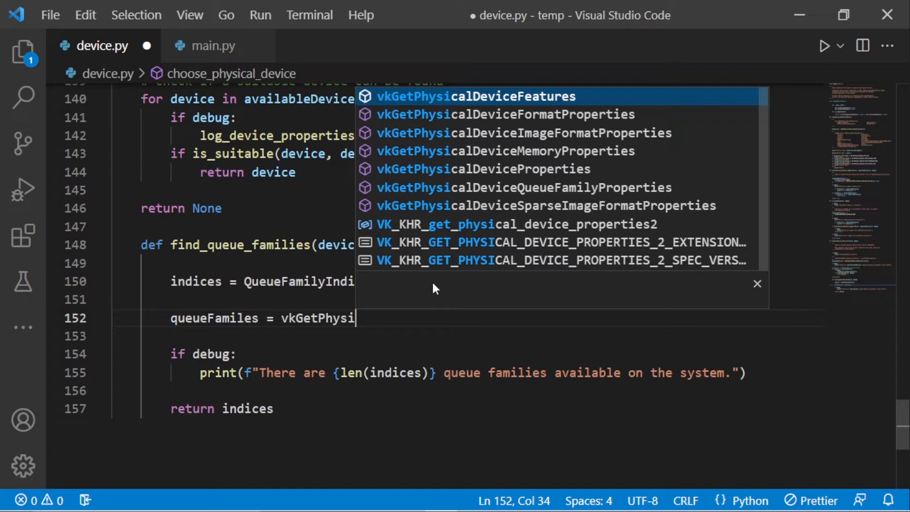
type("cal")
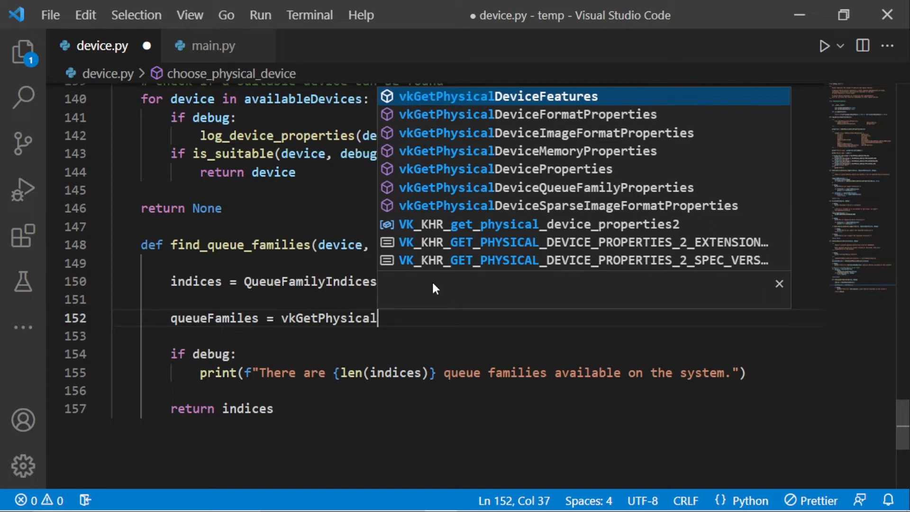
left_click(545, 187)
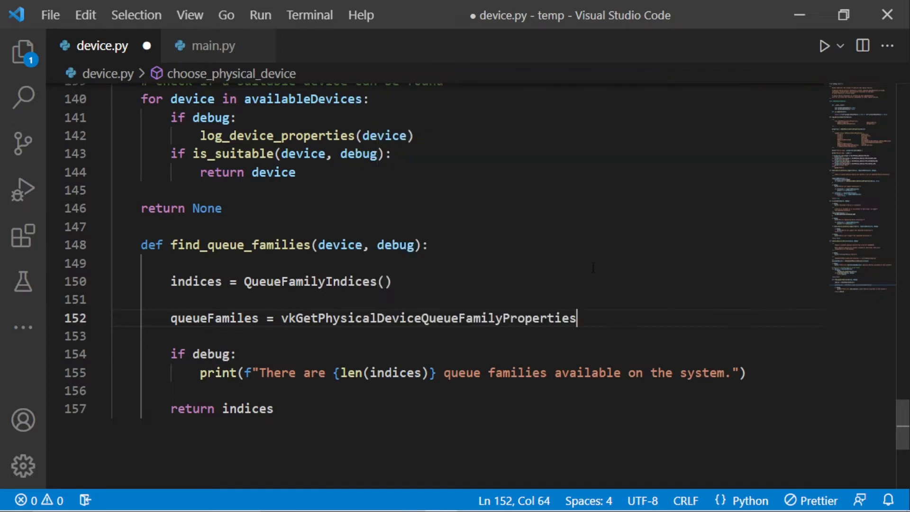
type("(")
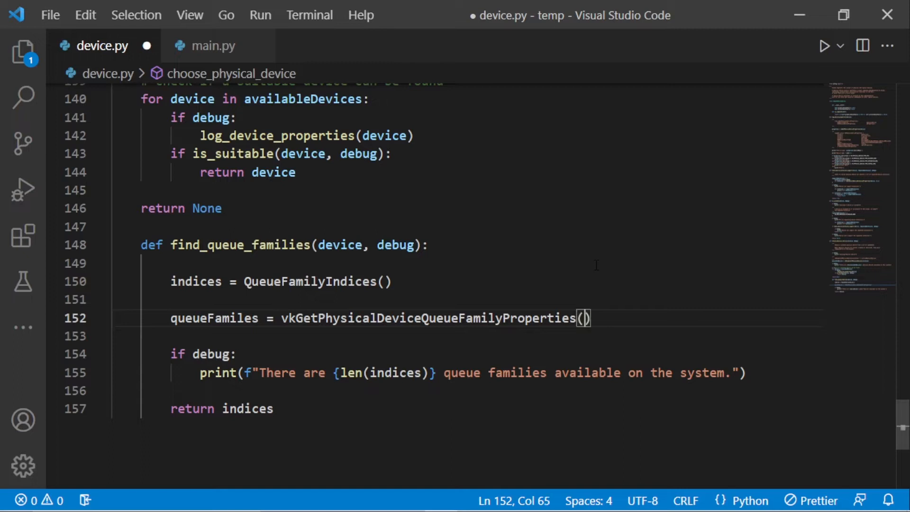
type("device")
left_click(459, 372)
type("queueFamil")
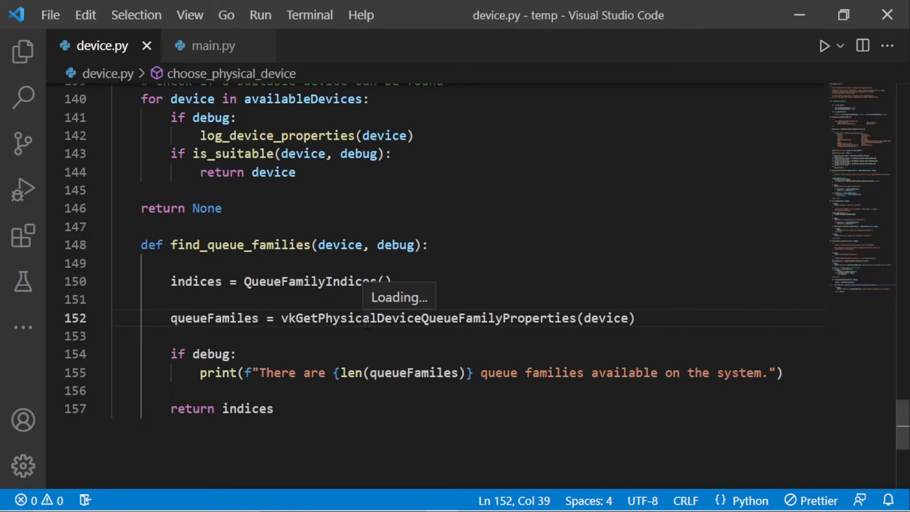
- Run main.py and return to device.py to investigate the AttributeError
left_click(212, 45)
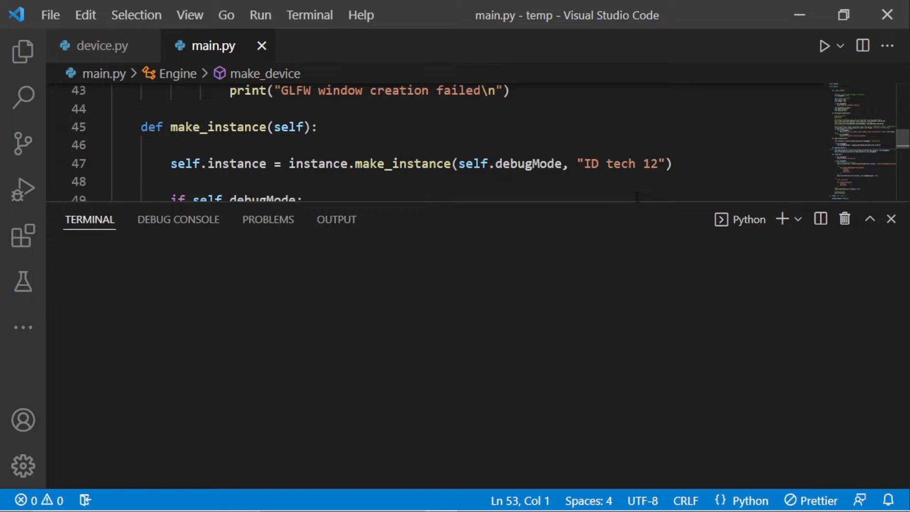
left_click(823, 45)
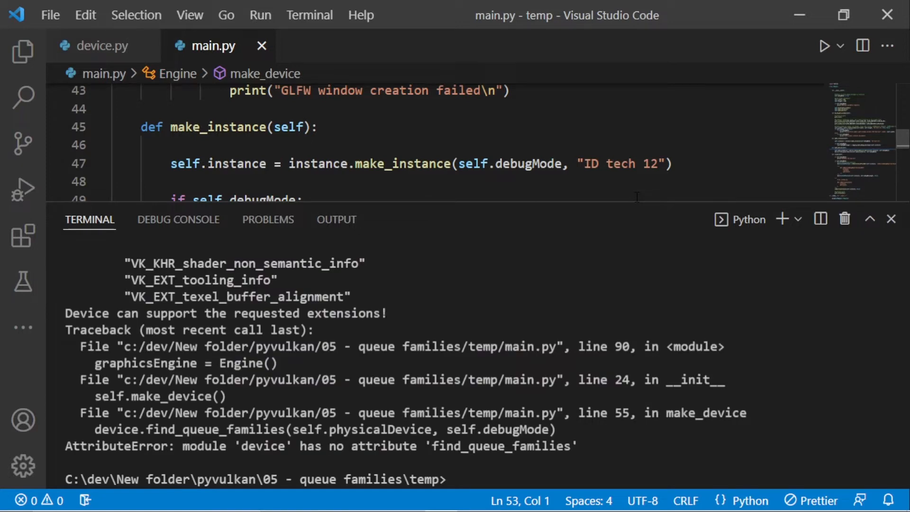
left_click(103, 46)
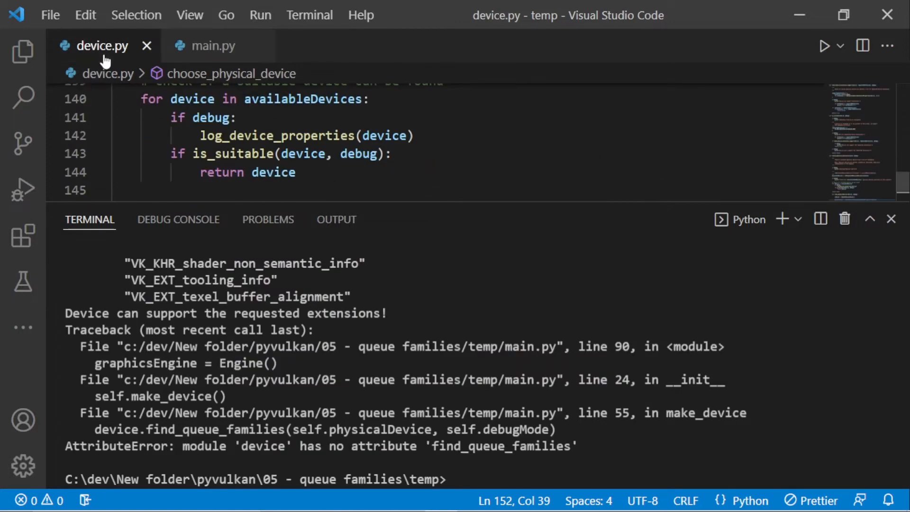
scroll("down", 3)
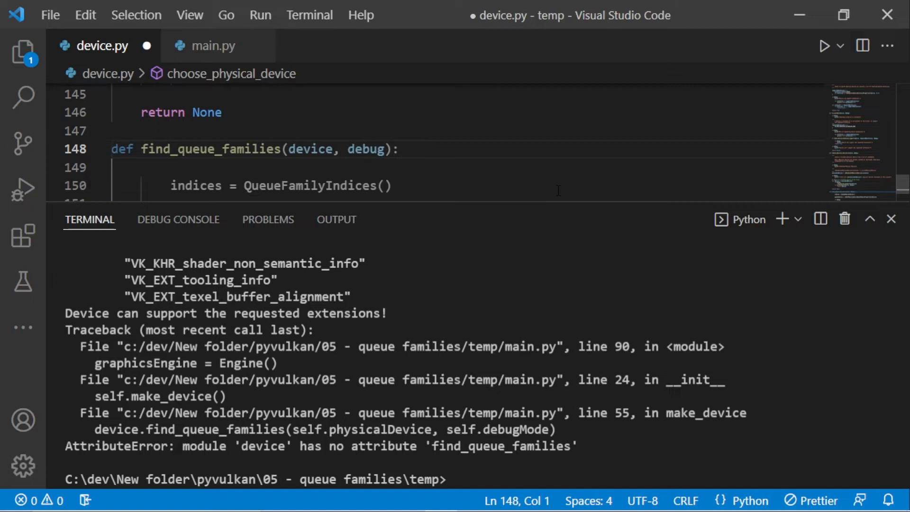
left_click(891, 219)
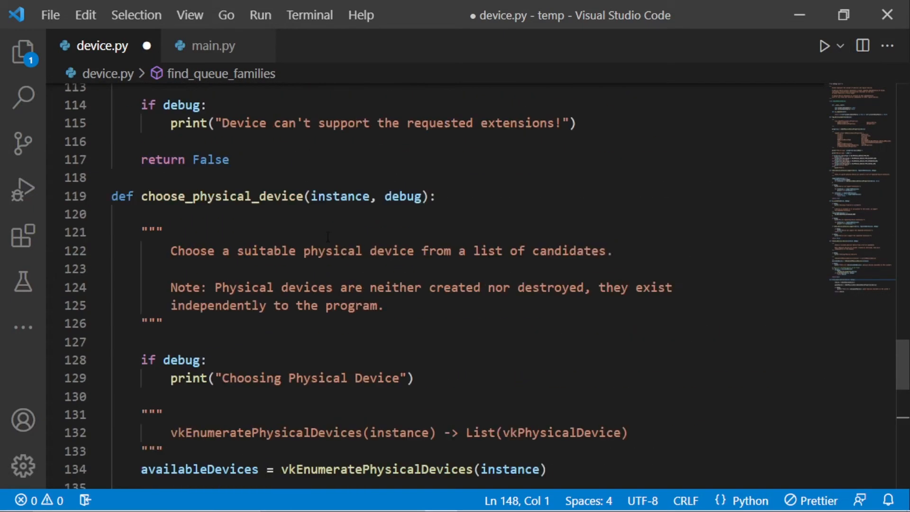
- Compare the call with the definition, move find_queue_families to module level, and rerun to report 3 queue families
left_click(214, 45)
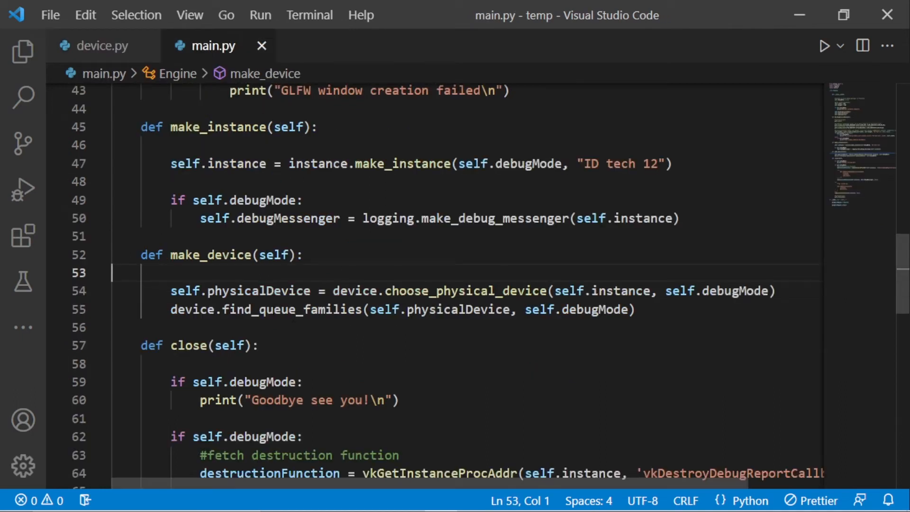
left_click(103, 46)
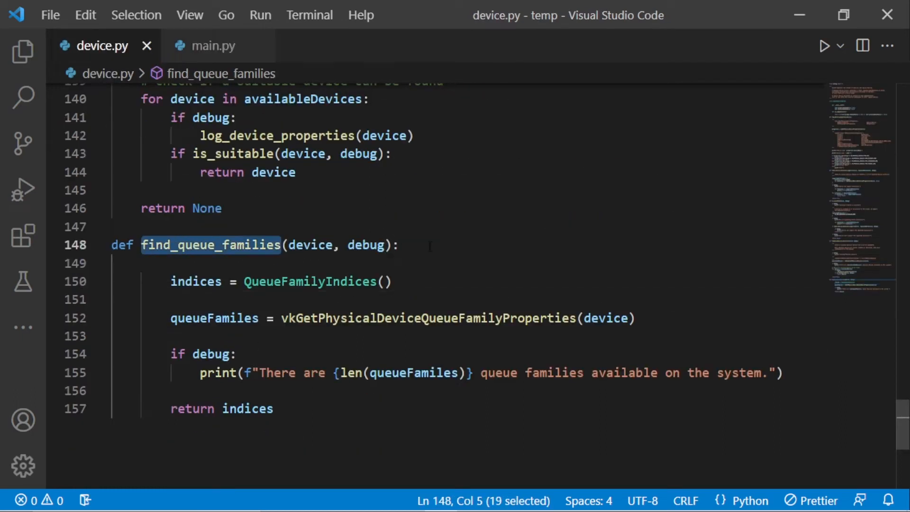
left_click(214, 45)
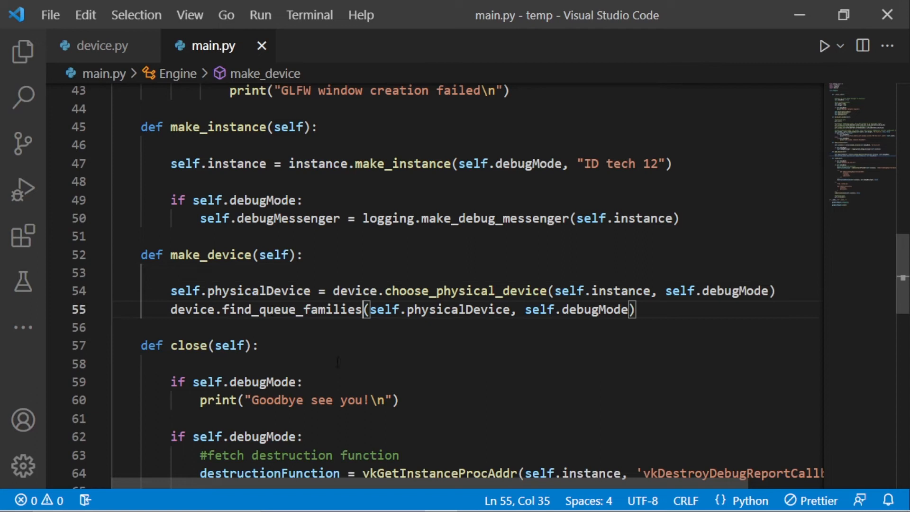
left_click(103, 46)
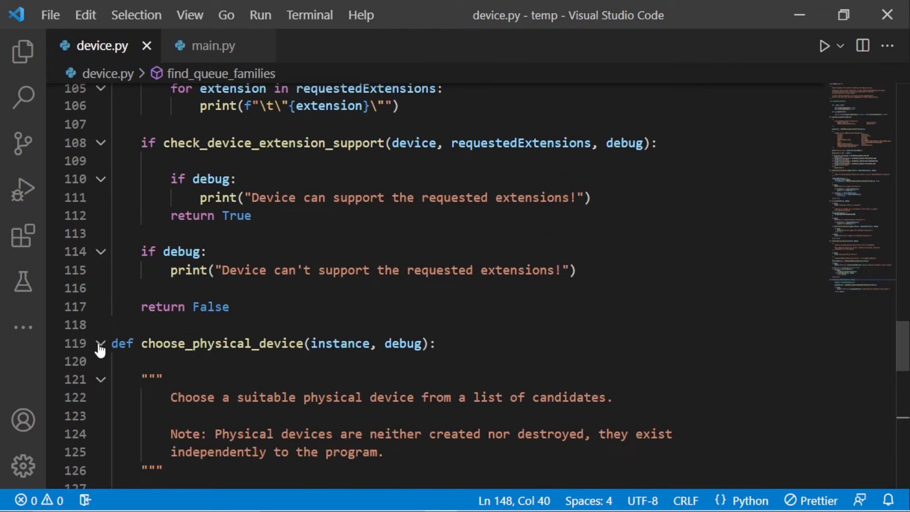
left_click(213, 45)
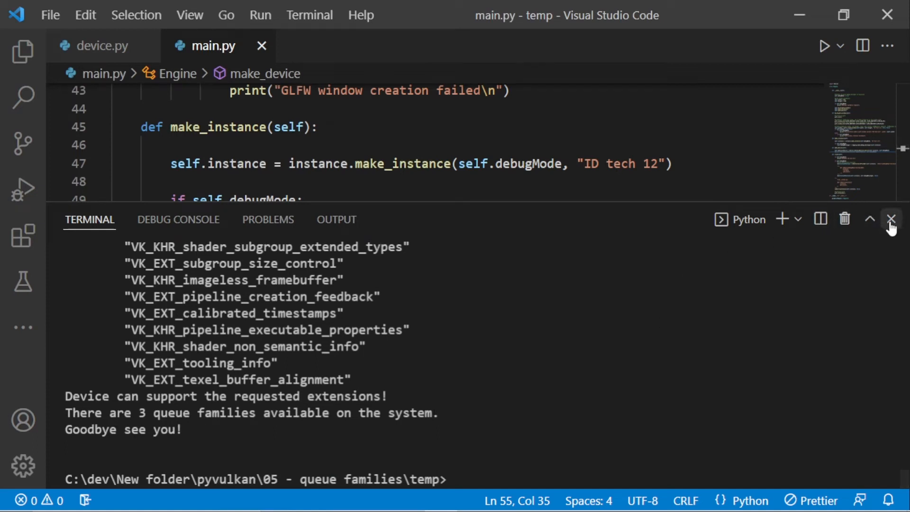
left_click(891, 219)
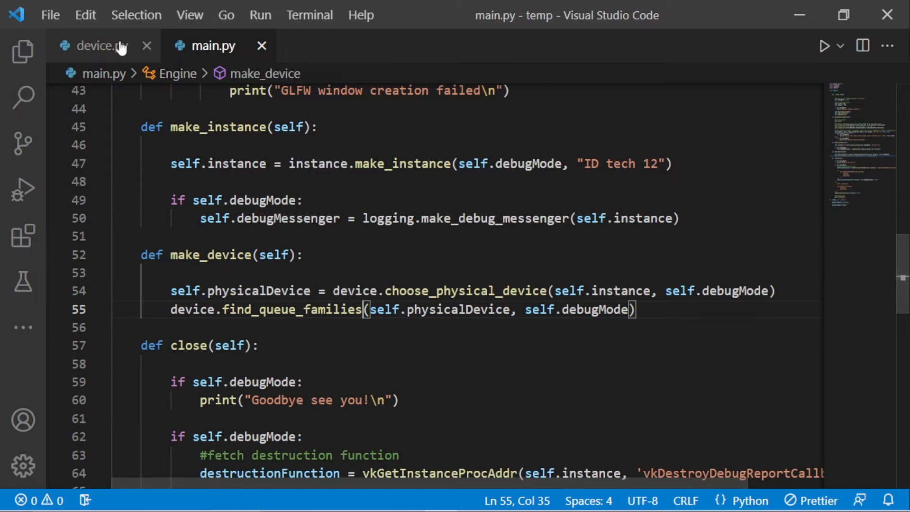
left_click(92, 46)
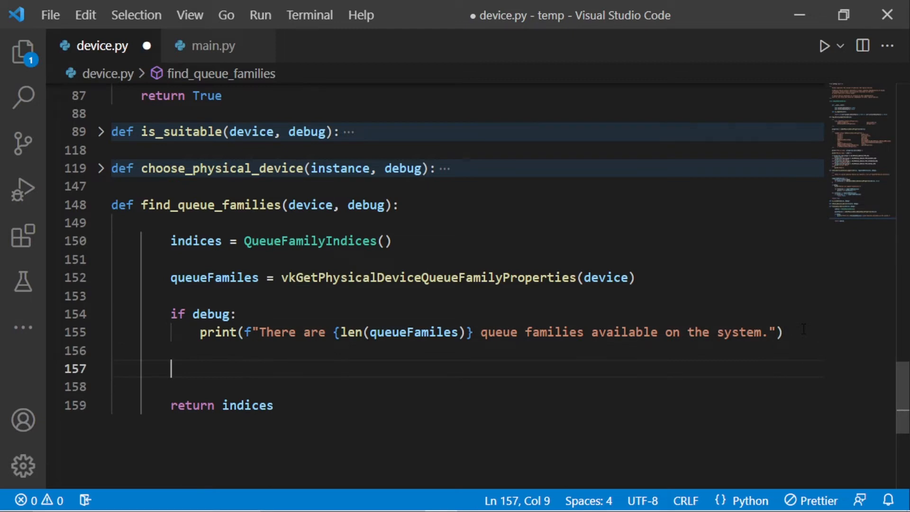
- Write the loop header for i,queueFamily in enumerate(queueFamiles): and switch to the Vulkan spec
type("f")
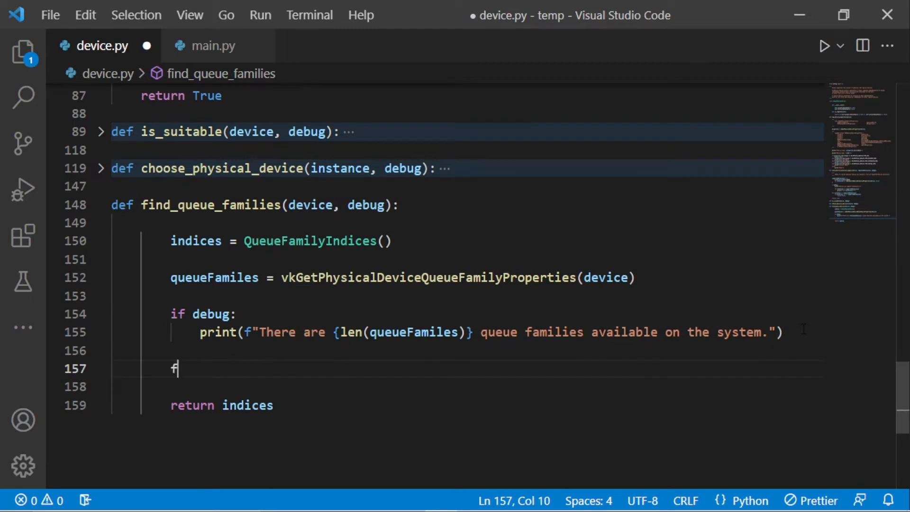
type("or i,")
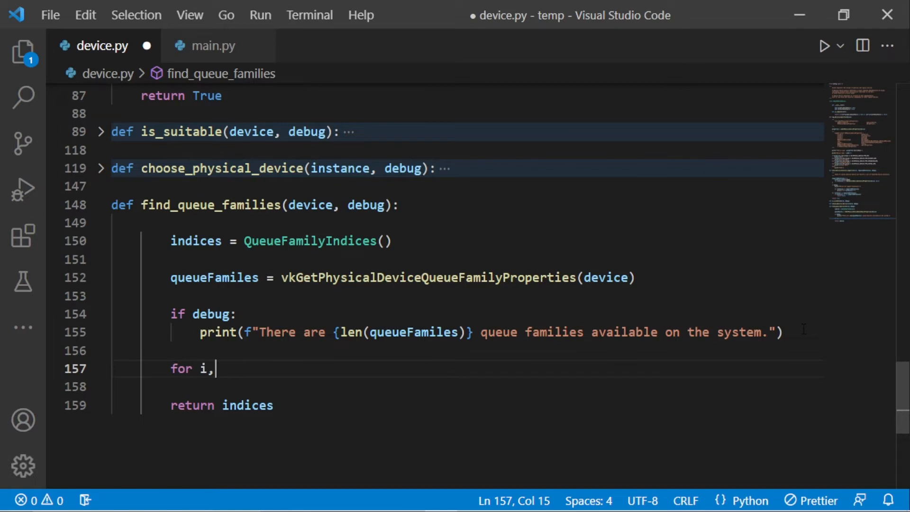
type("queueFamily in enumerate(queueFamiles):")
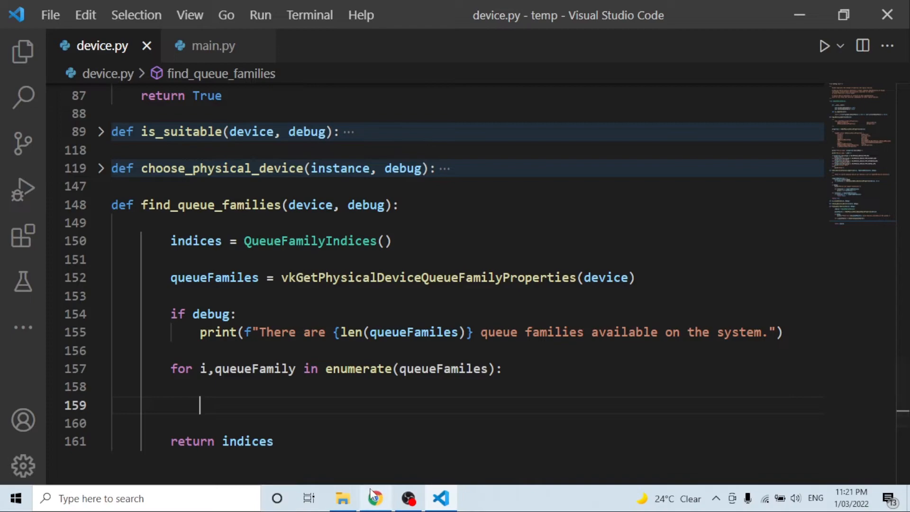
left_click(374, 497)
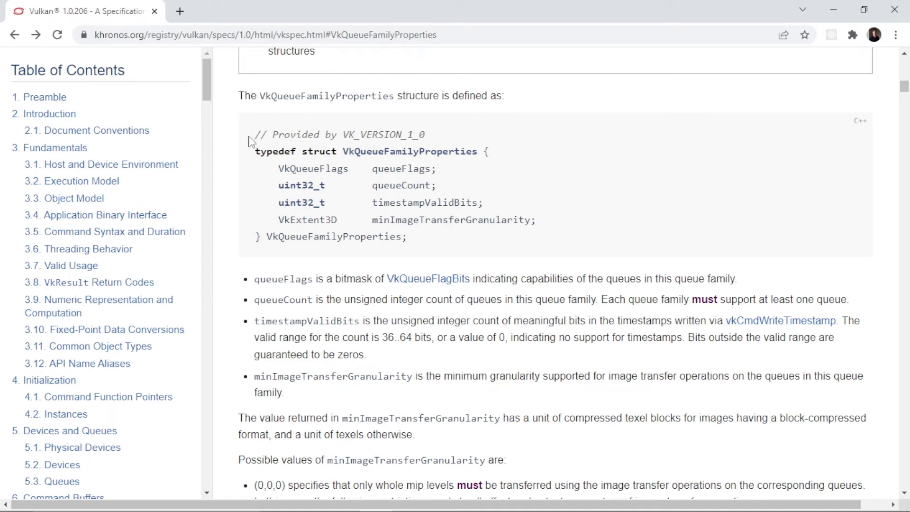
- Review and select VkQueueFamilyProperties, then bring up and select the VkQueueFlagBits definition
left_click_drag(250, 134, 300, 203)
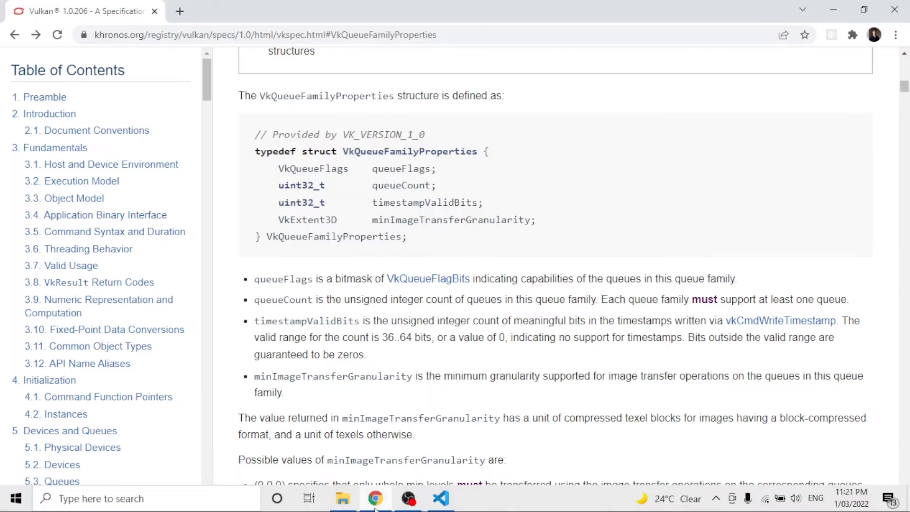
left_click(440, 497)
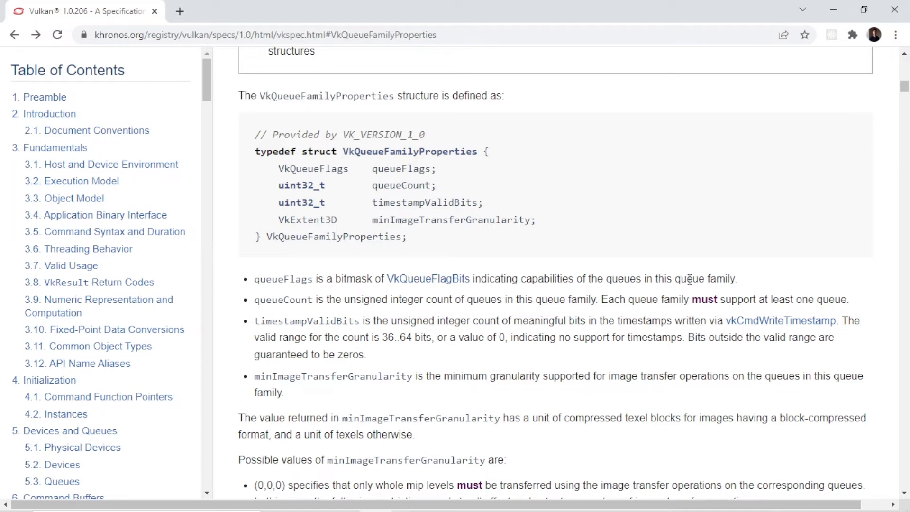
mouse_move(438, 233)
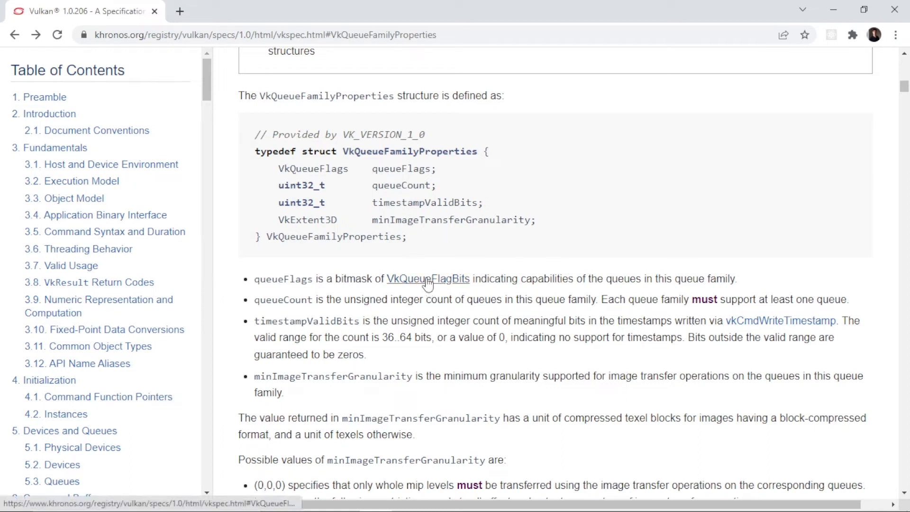
left_click(428, 278)
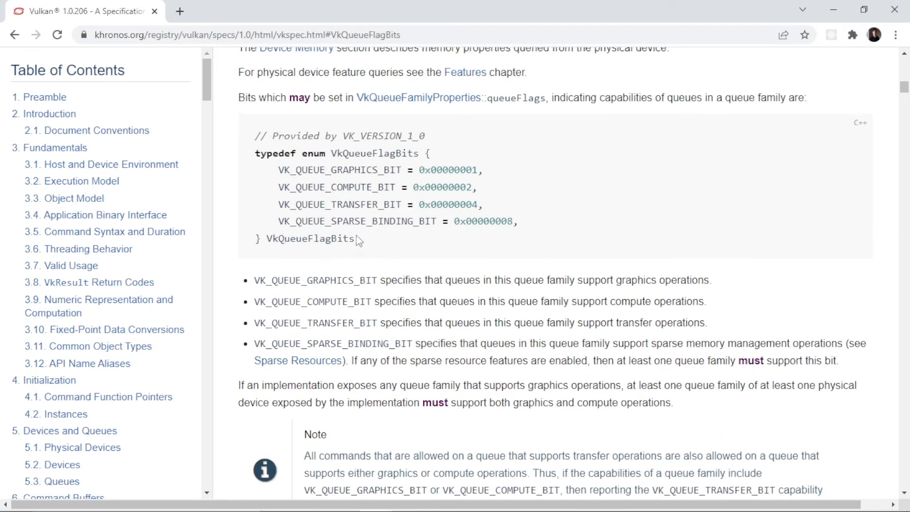
left_click_drag(255, 135, 360, 237)
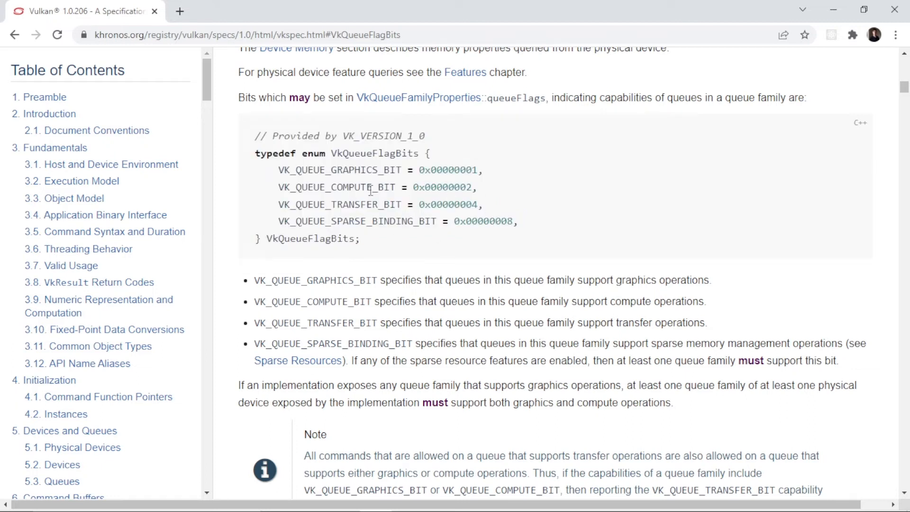
mouse_move(382, 170)
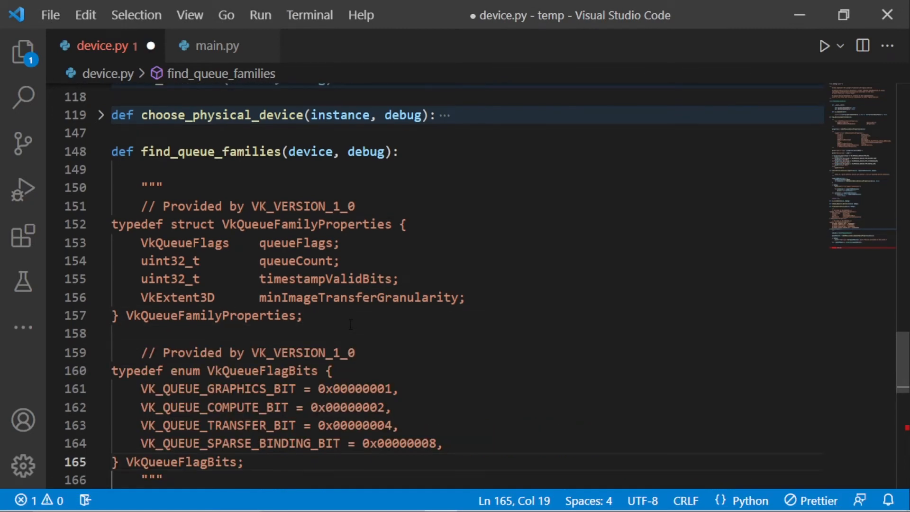
- Scroll past the indented docstring and place the cursor in the empty for-loop body
scroll("down", 3)
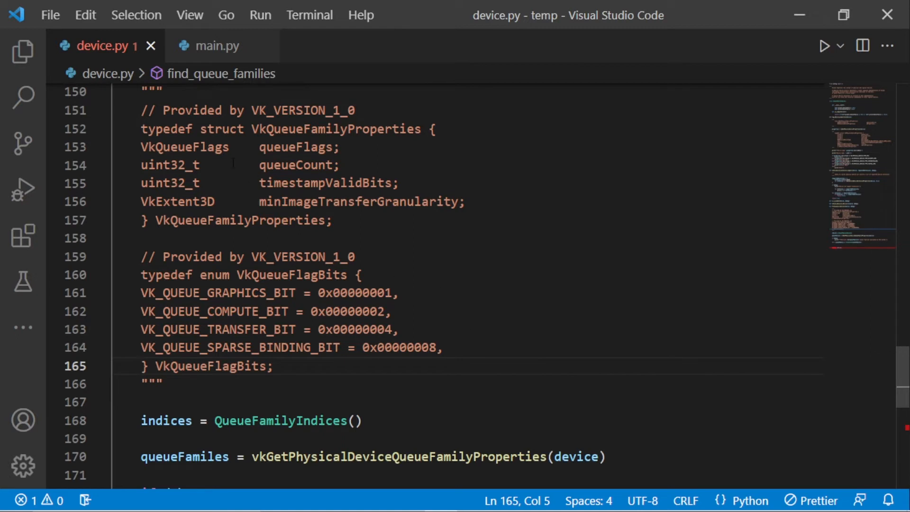
double_click(296, 147)
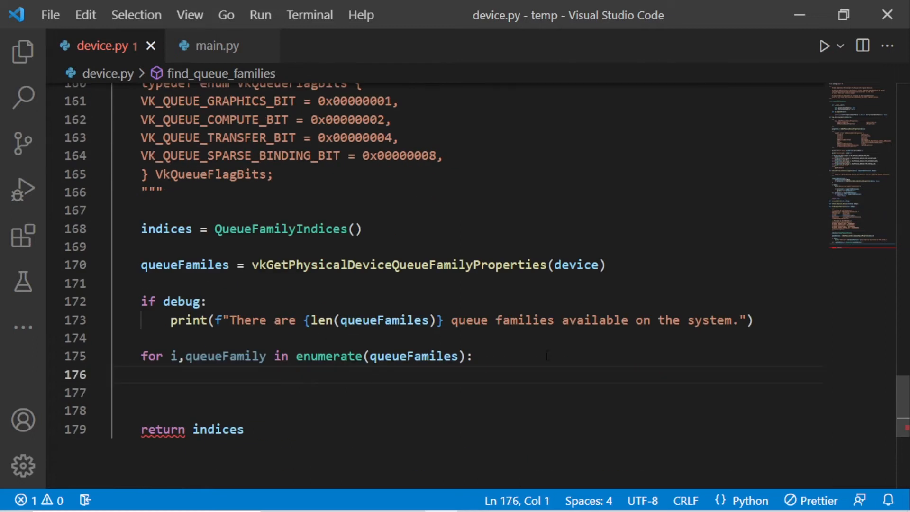
- Add the check if queueFamily.queueFlags & VK_QUEUE_GRAPHICS_BIT inside the loop
type("if")
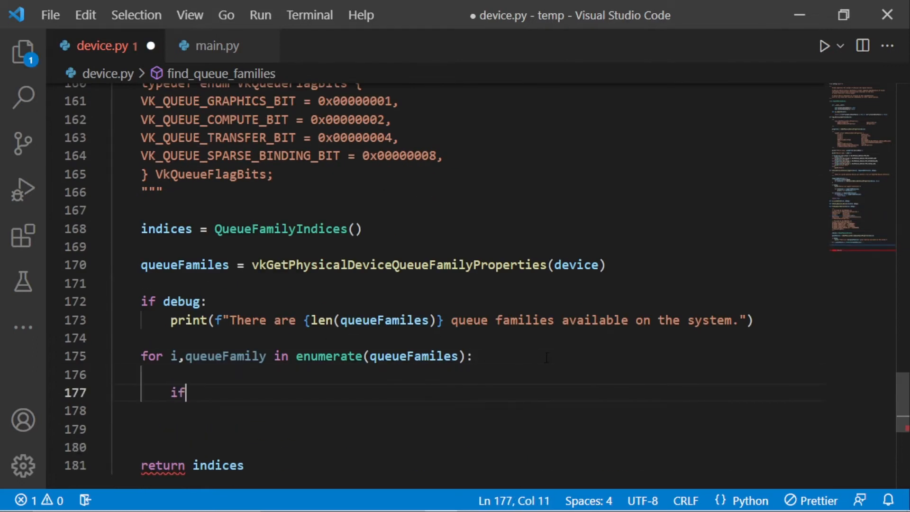
type("(queueFamily.queue")
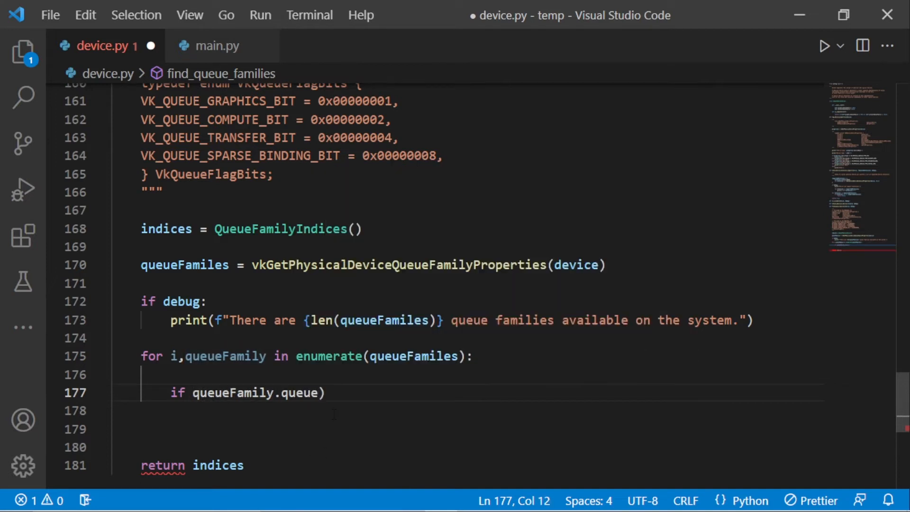
type("Flags & VK_")
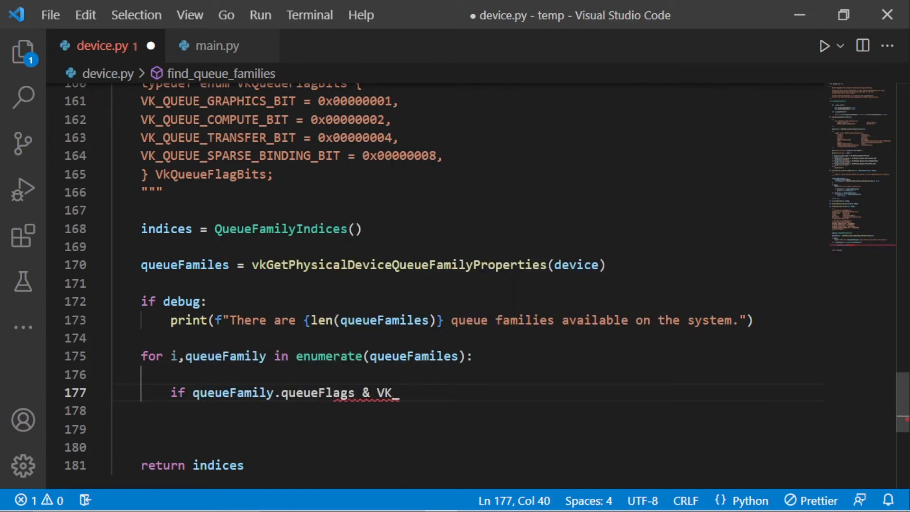
type("QUEUE_GRAPHICS_BIT:")
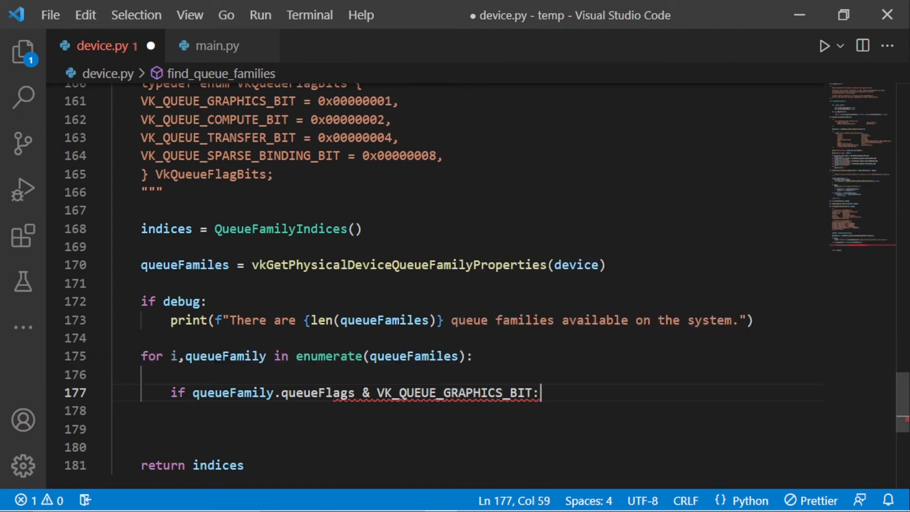
key("enter")
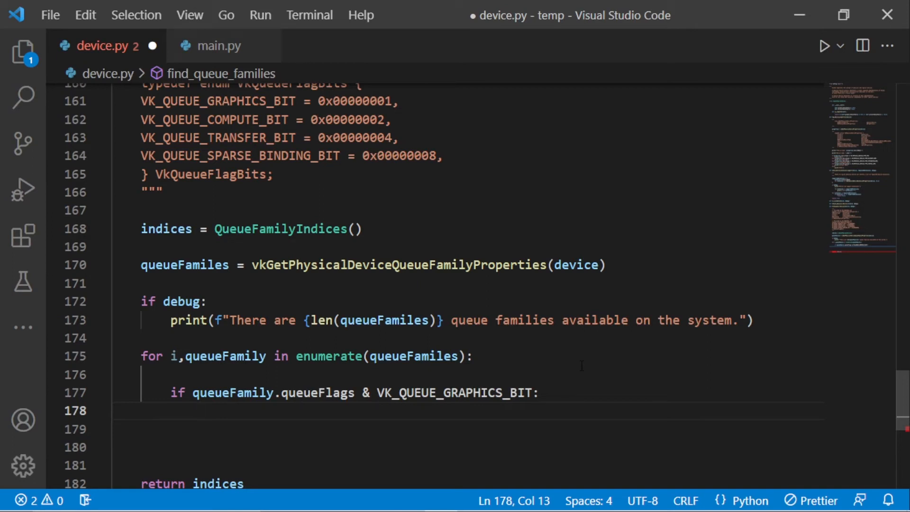
- Assign indices.graphicsFamily = i and break once indices.is_complete()
type("inde")
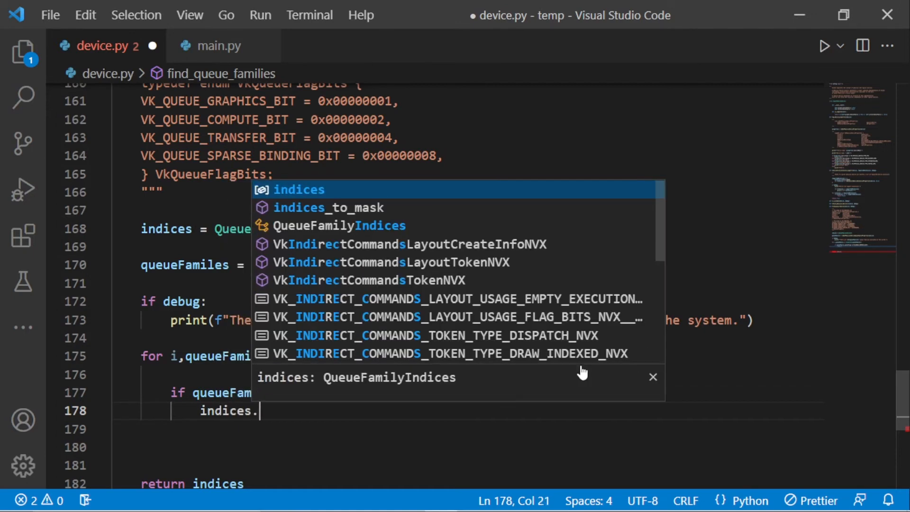
type("graphicsFamily =")
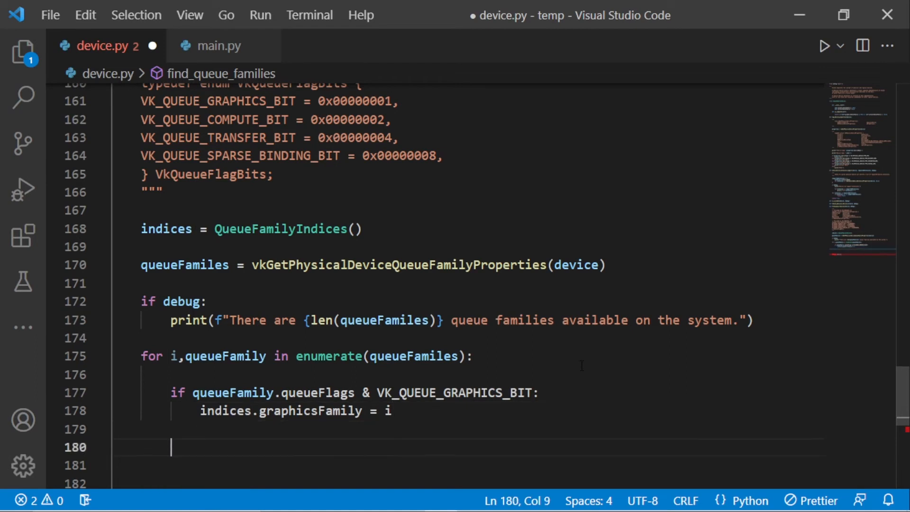
type("if indices.is_complete():")
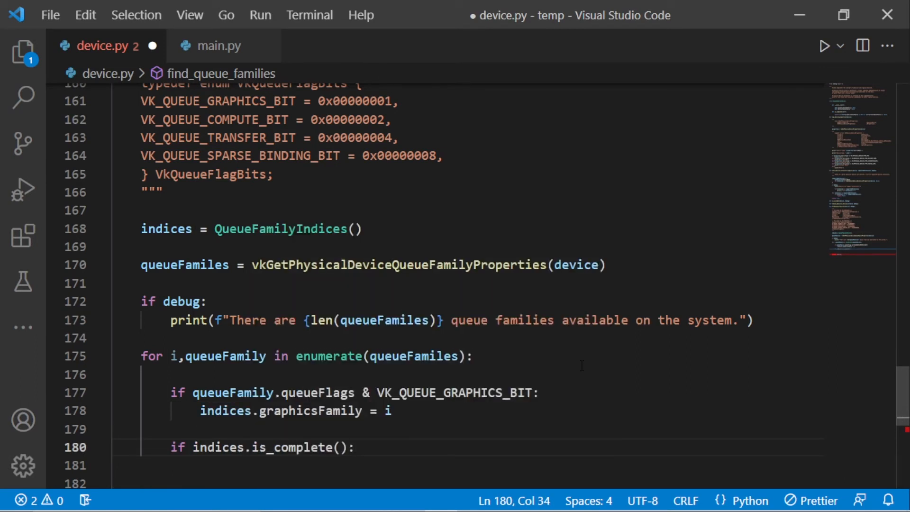
type("break")
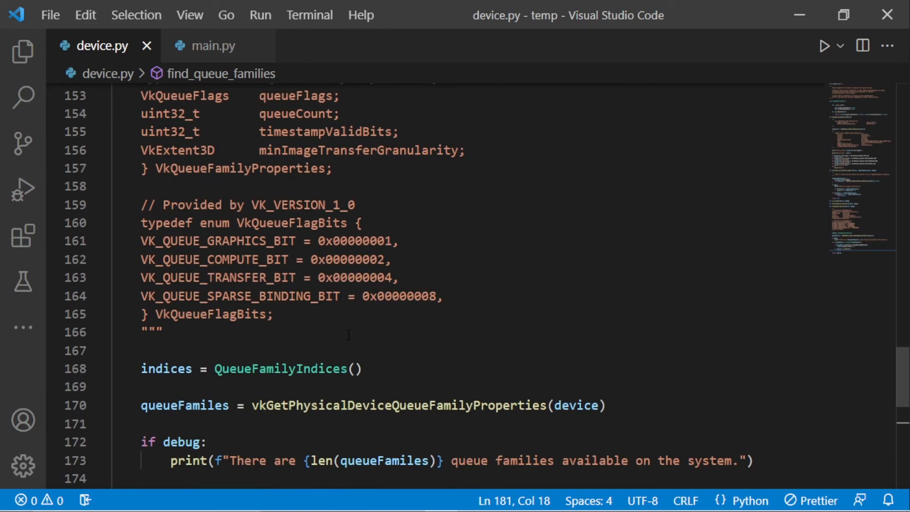
left_click_drag(140, 241, 442, 296)
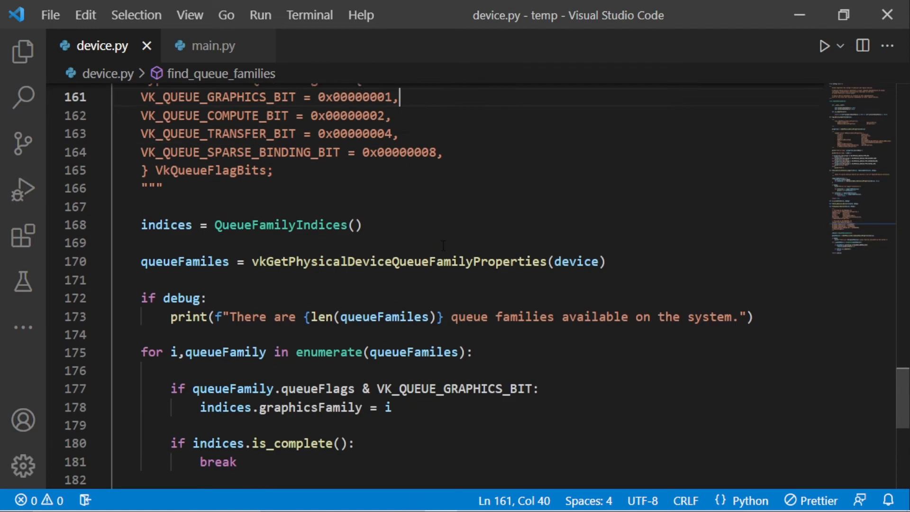
scroll("down", 3)
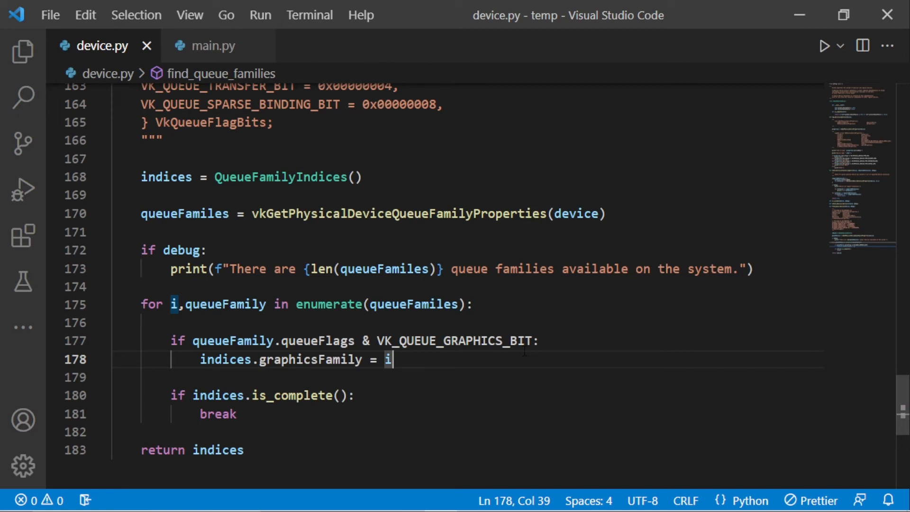
- Add indices.presentFamily = i under the graphicsFamily assignment in the graphics check
key("enter")
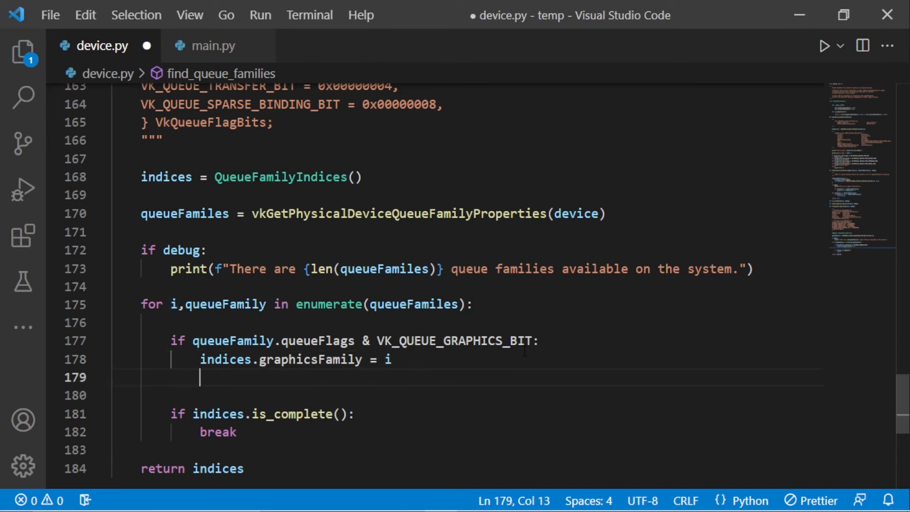
type("indice")
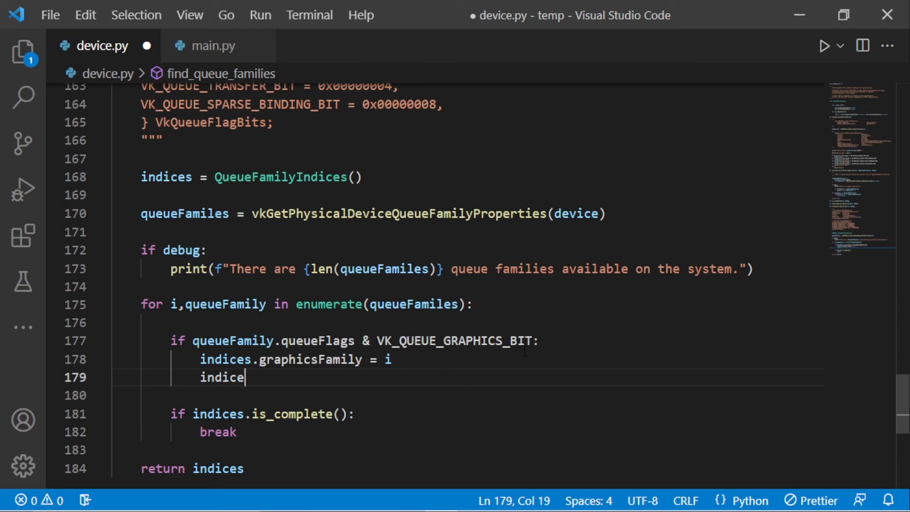
type("s.")
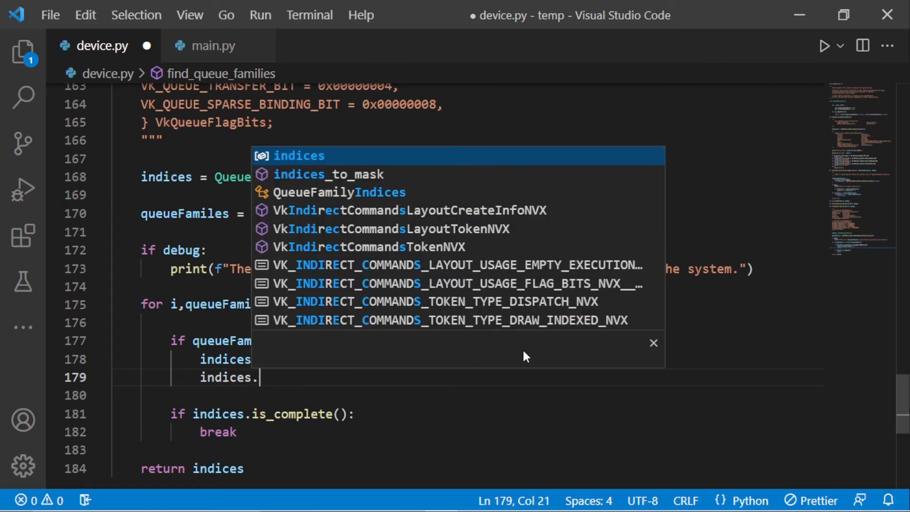
type("presentQueue = i")
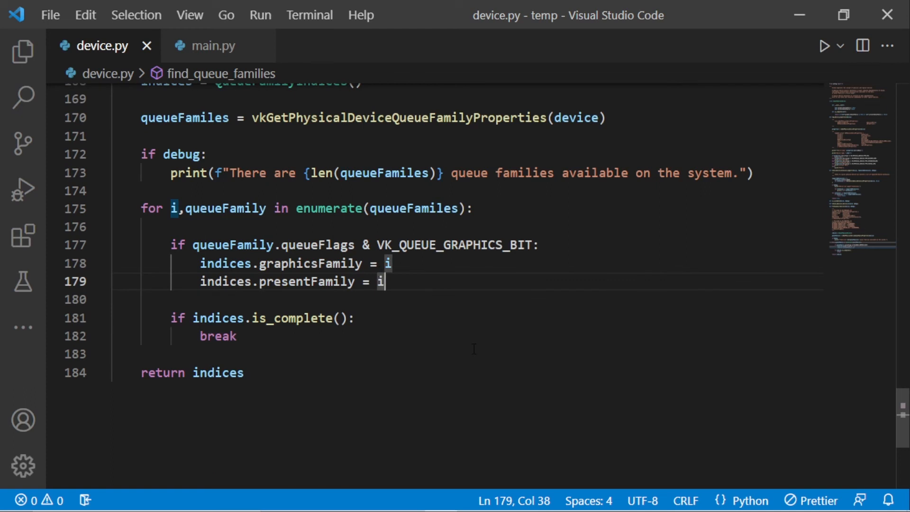
key("enter")
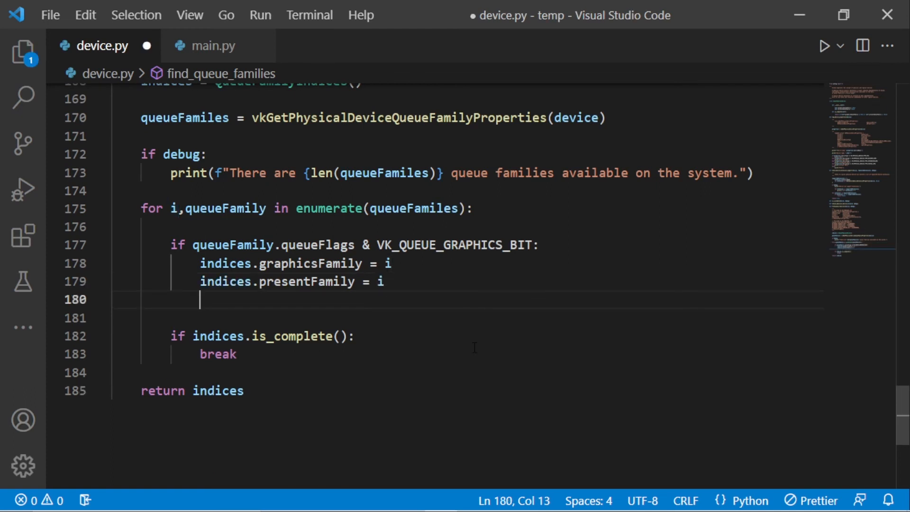
- Under if debug:, print f"Queue Family {i} is suitable for graphics" for the matching family
key("enter")
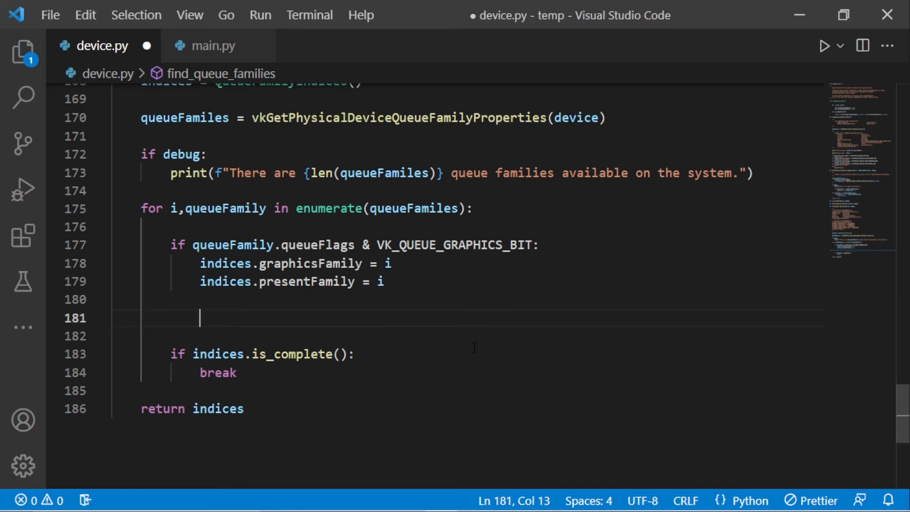
type("if")
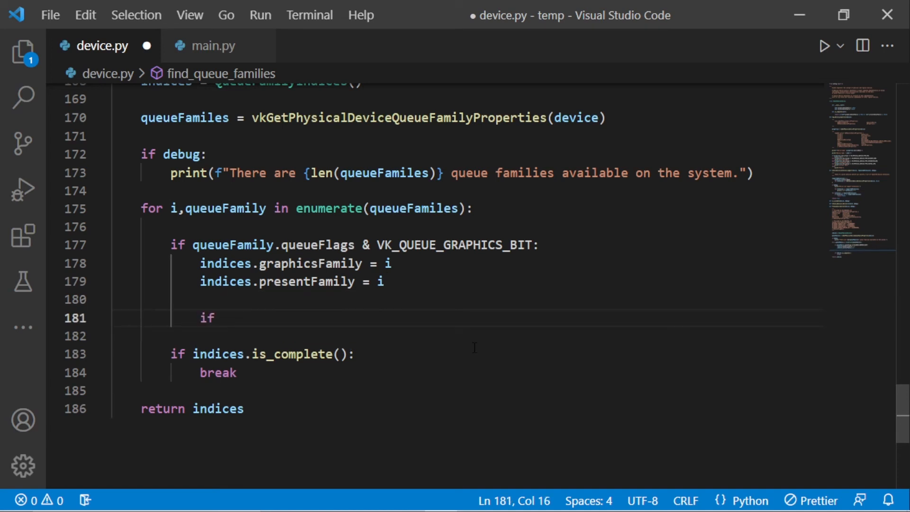
type("debug:")
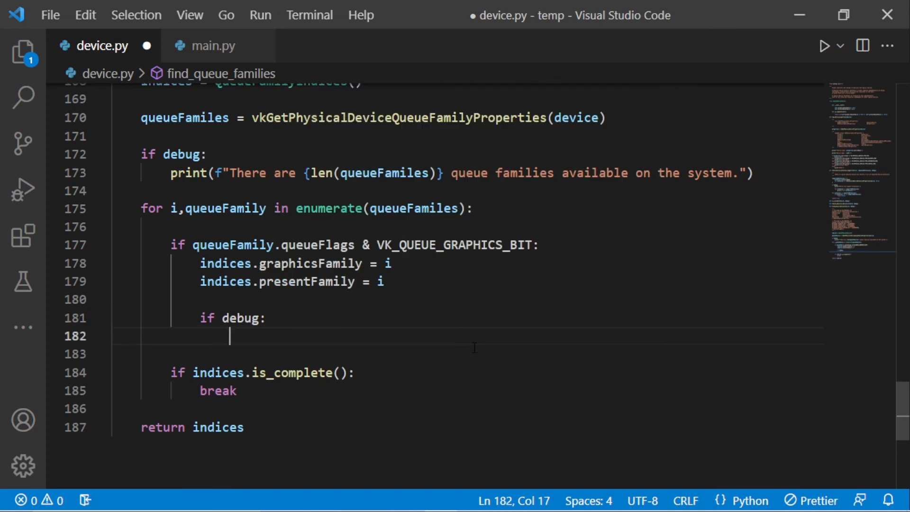
type("print(f\"Queue Family {")
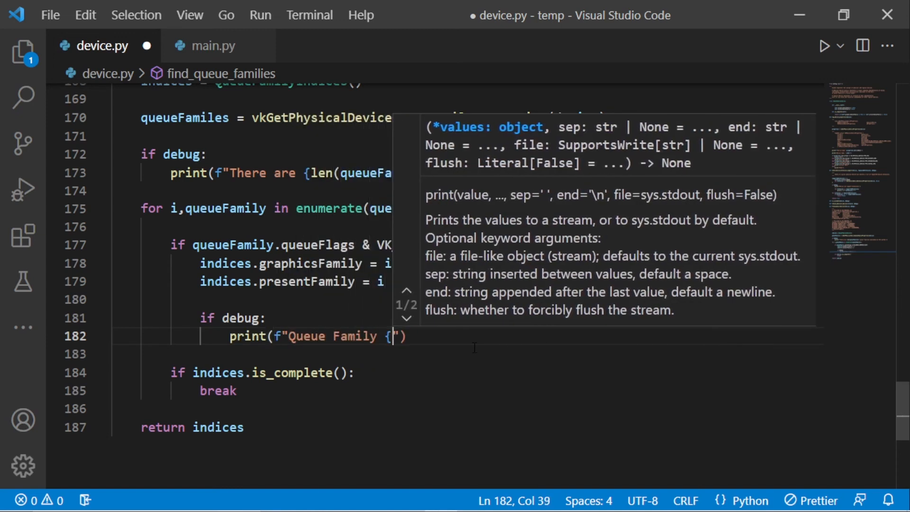
type("i}")
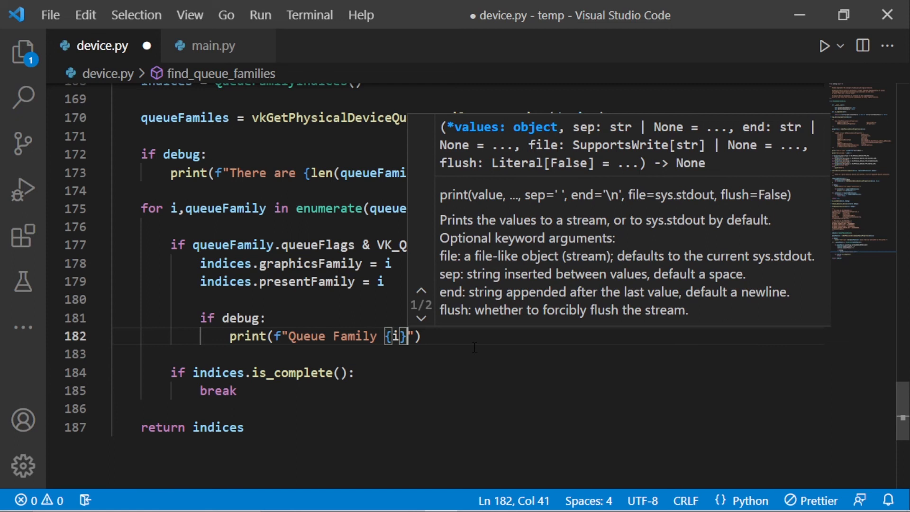
type("is")
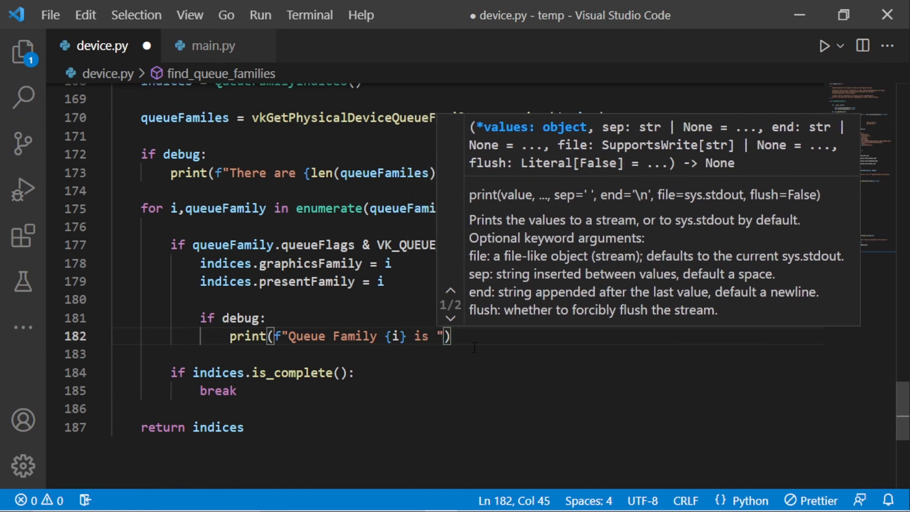
type("suitable for graphics")
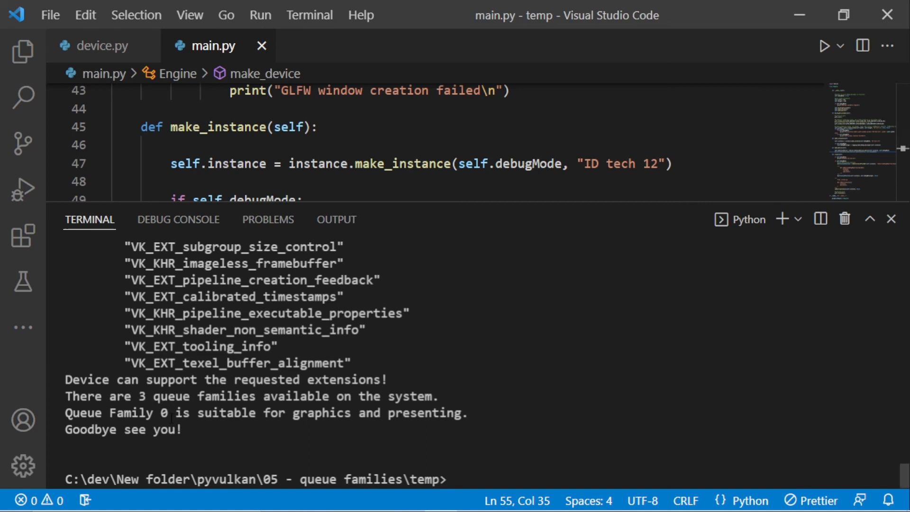
- Run main.py so the terminal reports Queue Family 0 suitable for graphics and presenting
left_click(102, 46)
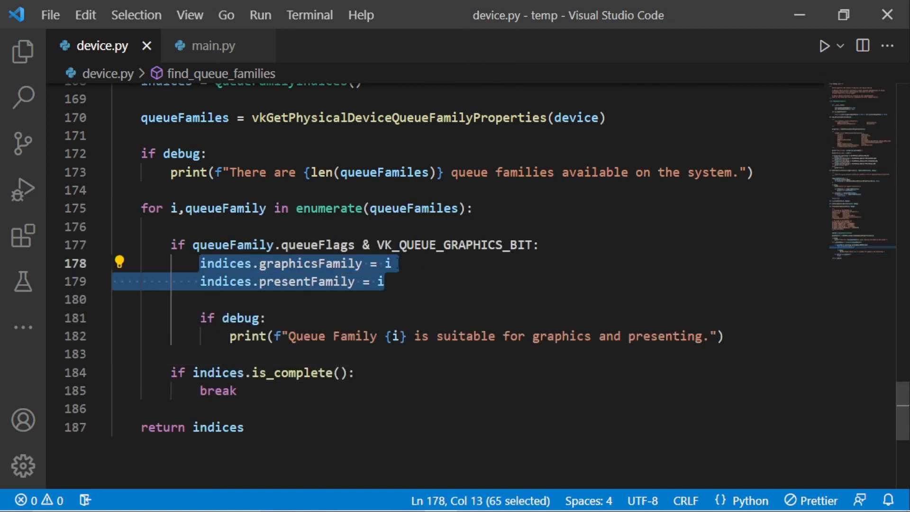
- Deselect the index assignments and select the QueueFamilyIndices class name for review
left_click(475, 282)
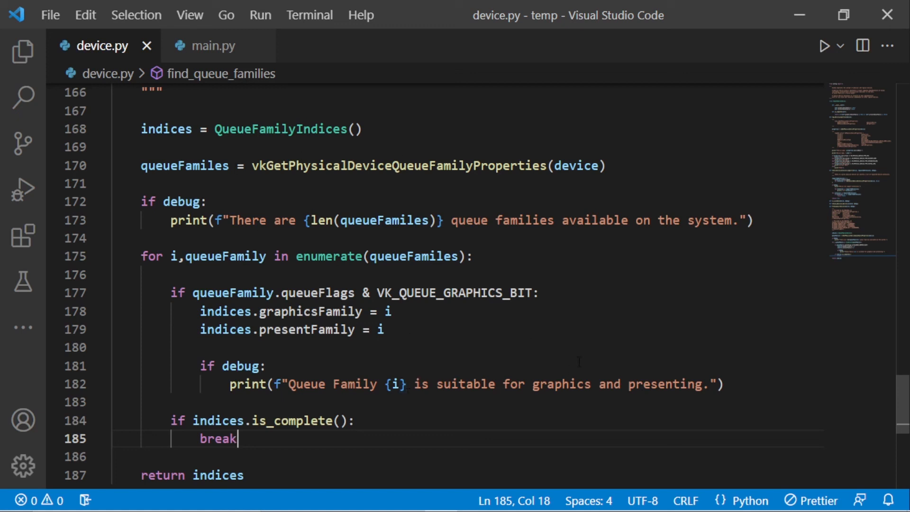
mouse_move(568, 345)
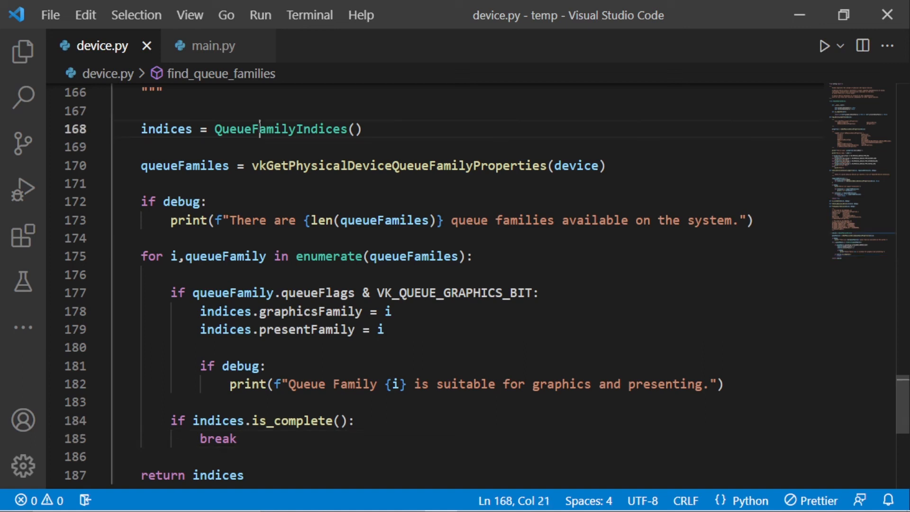
double_click(281, 129)
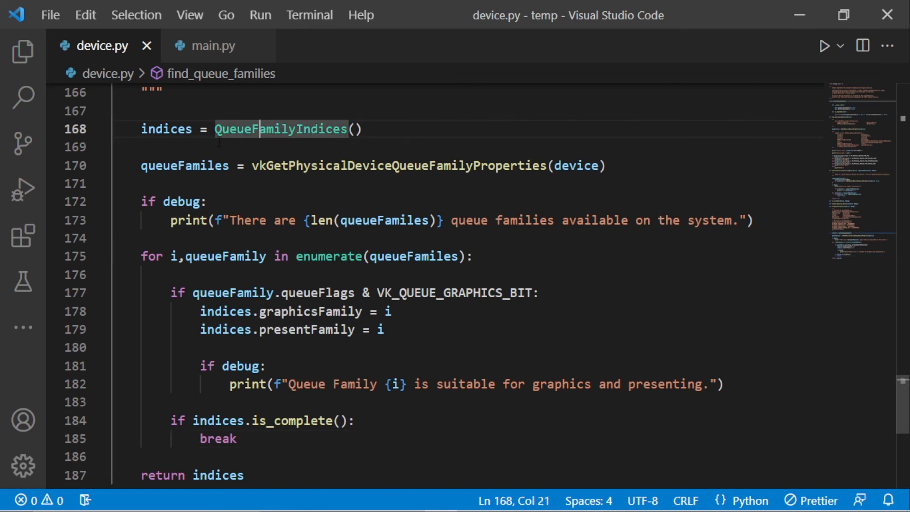